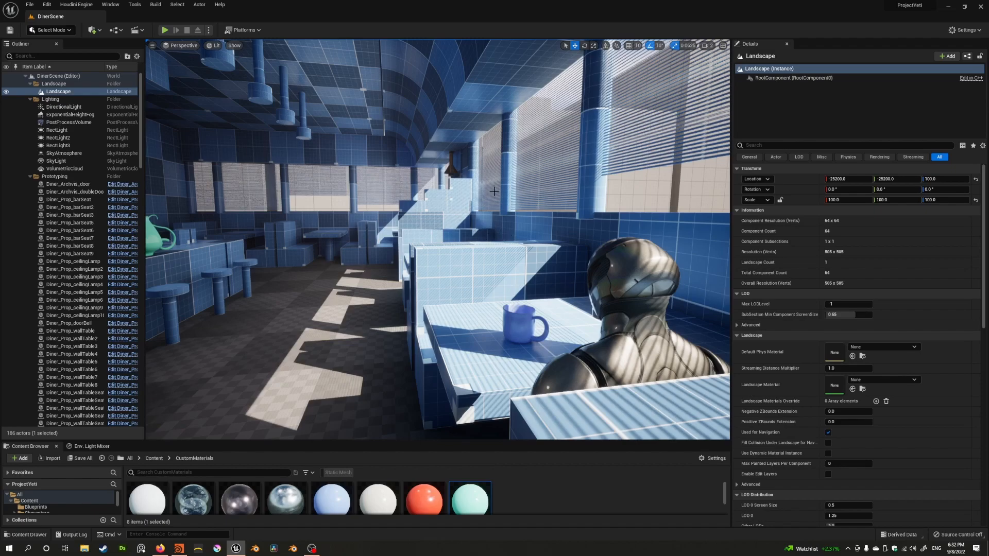
pyautogui.moveTo(508, 177)
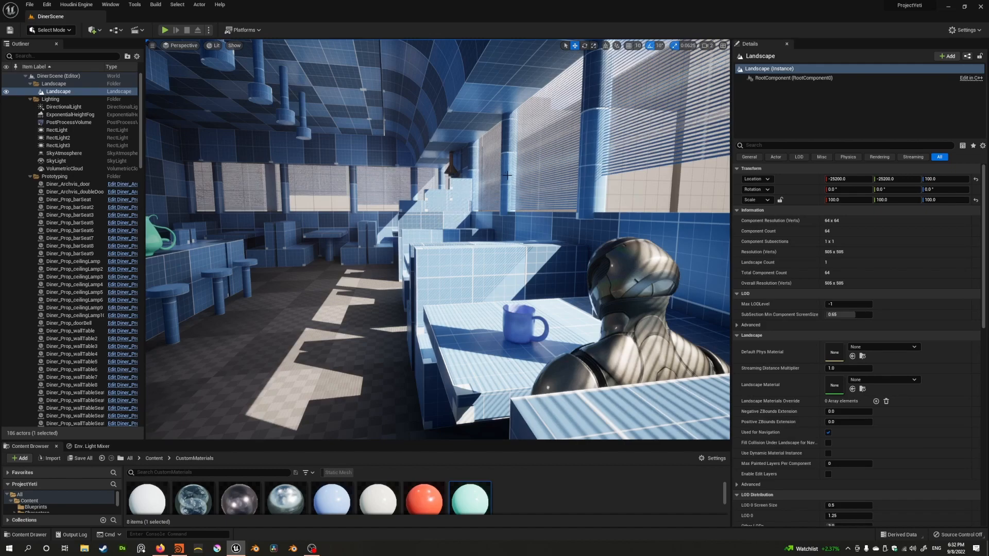
pyautogui.moveTo(368, 442)
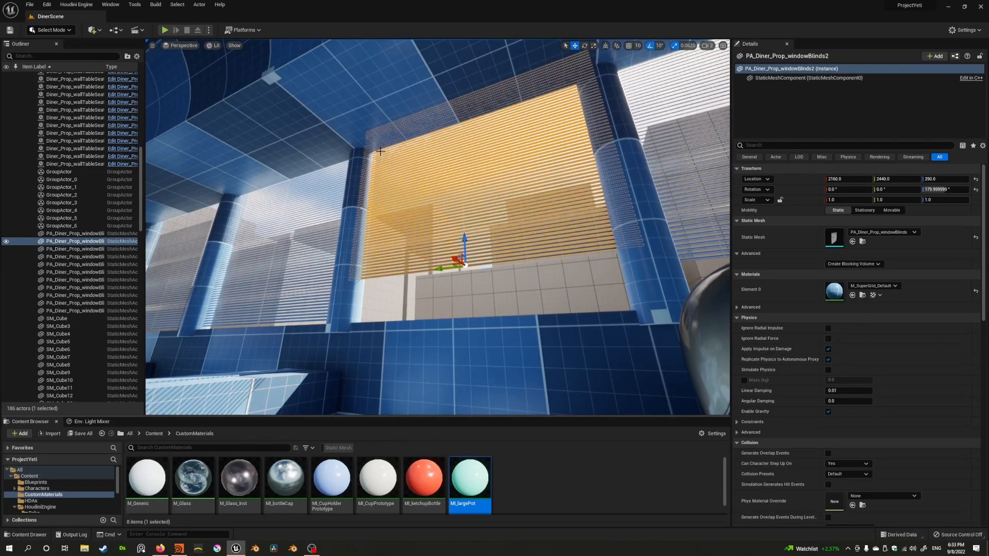
pyautogui.moveTo(581, 253)
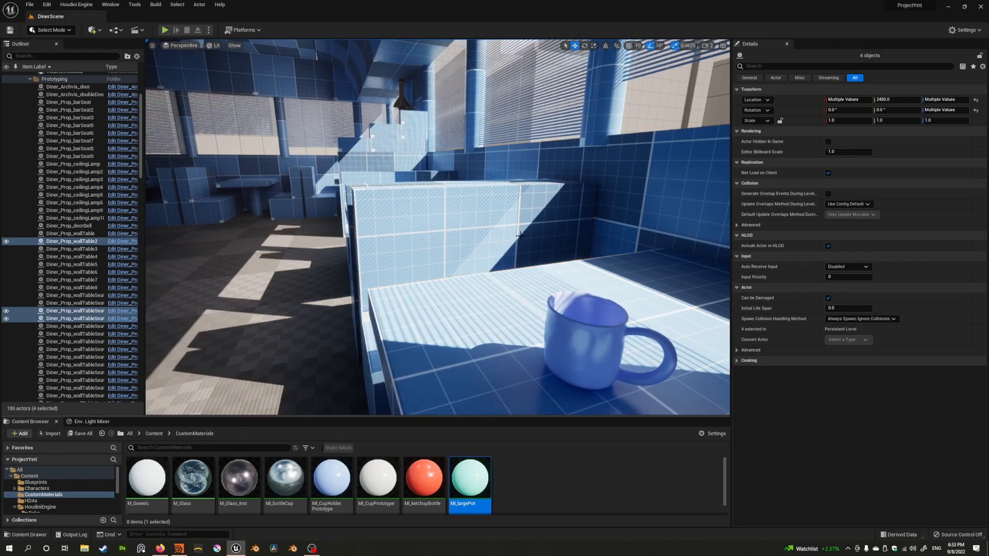
# Browse the Top 10 - Week 2020-27 collection and load the Post-Apocalyptic Cipher Machine model
pyautogui.moveTo(442, 252); pyautogui.dragTo(435, 190)
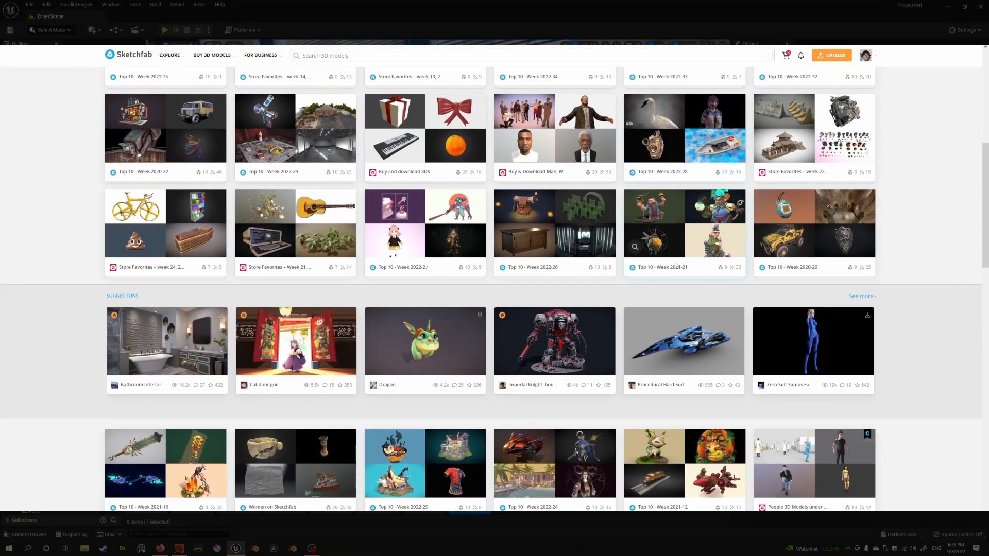
pyautogui.scroll(-3)
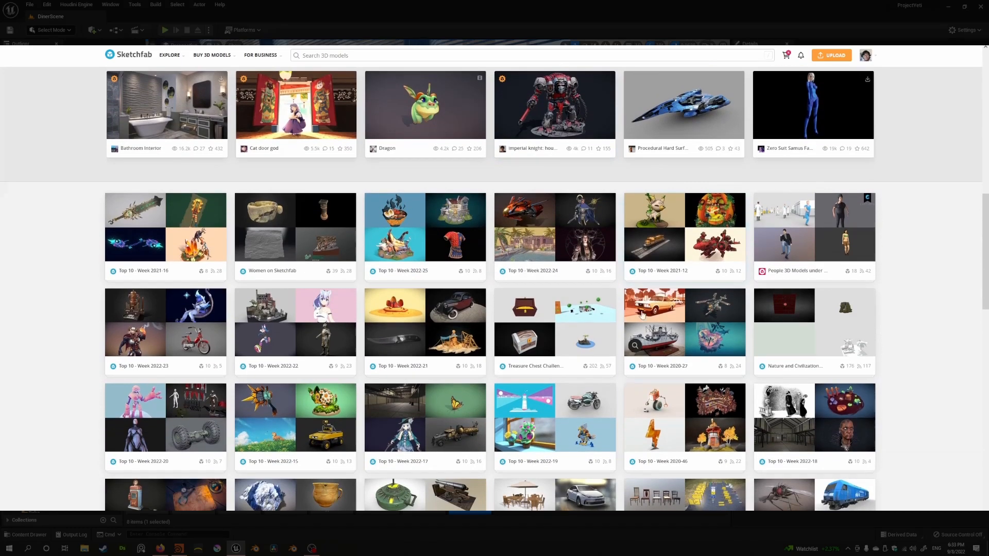
pyautogui.moveTo(681, 327)
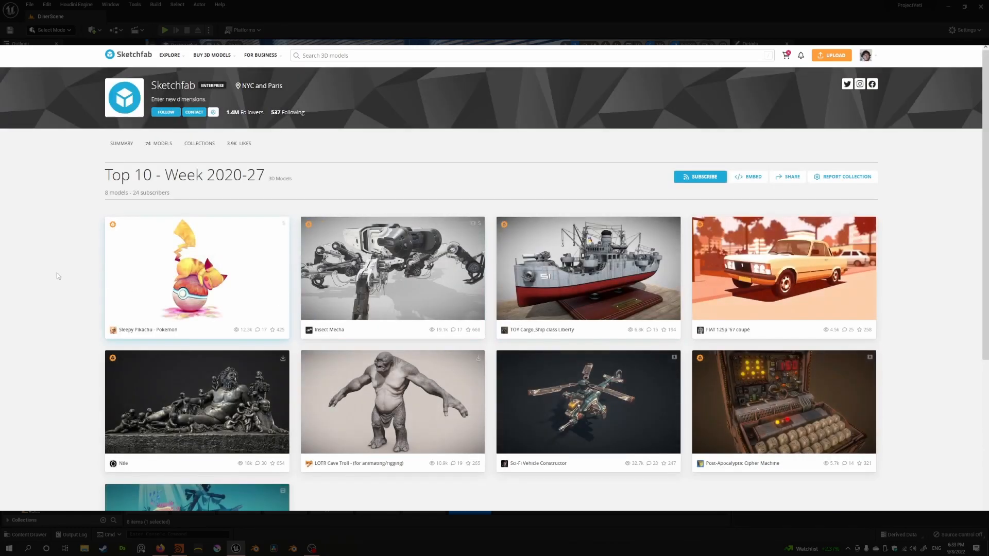
pyautogui.scroll(-3)
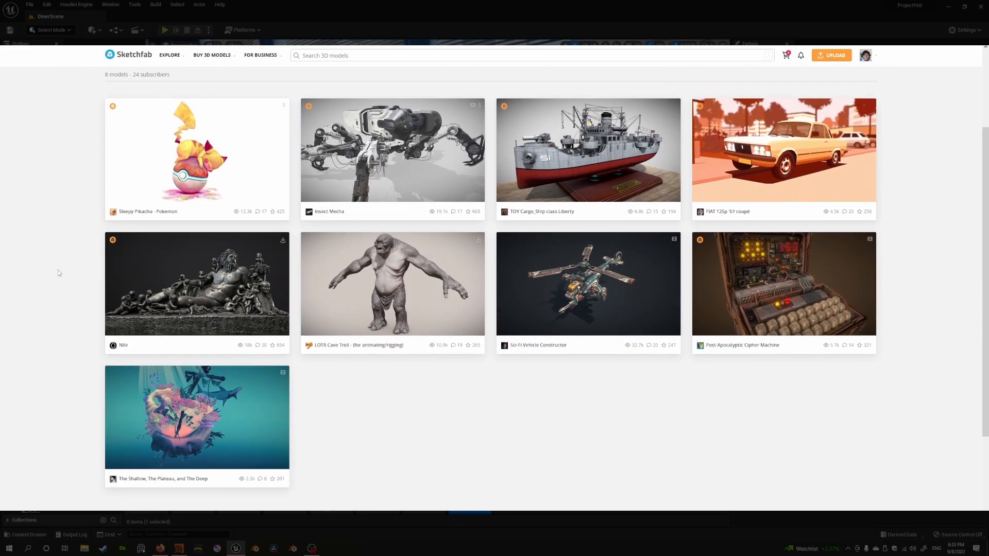
pyautogui.scroll(-3)
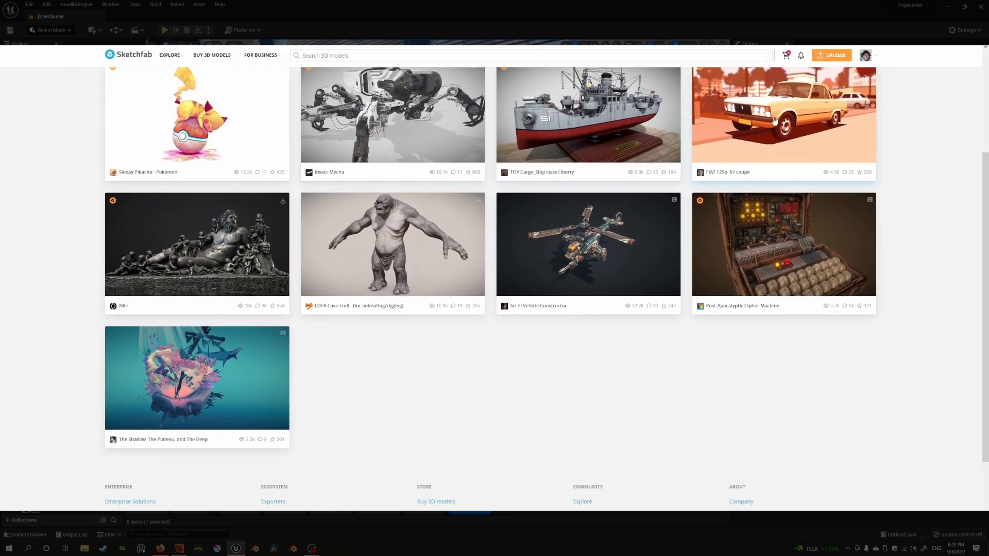
pyautogui.click(783, 244)
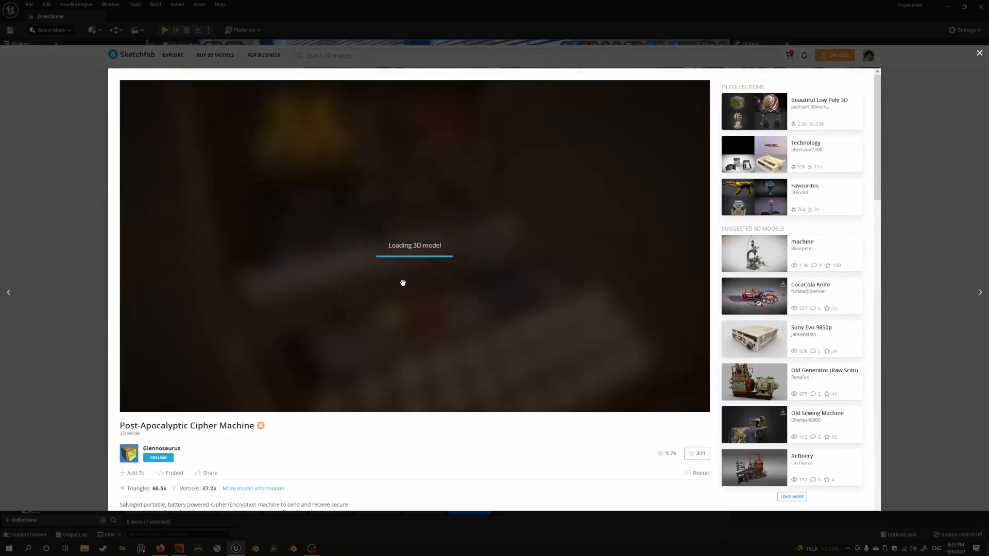
pyautogui.moveTo(414, 291)
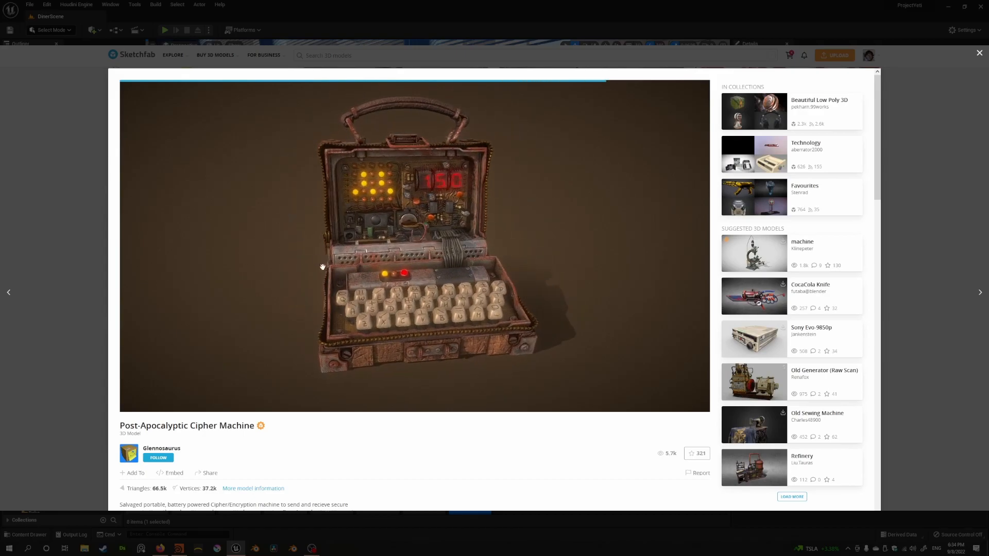
# Inspect the cipher machine up close from the side and reveal its description and tags
pyautogui.moveTo(415, 246); pyautogui.dragTo(369, 271)
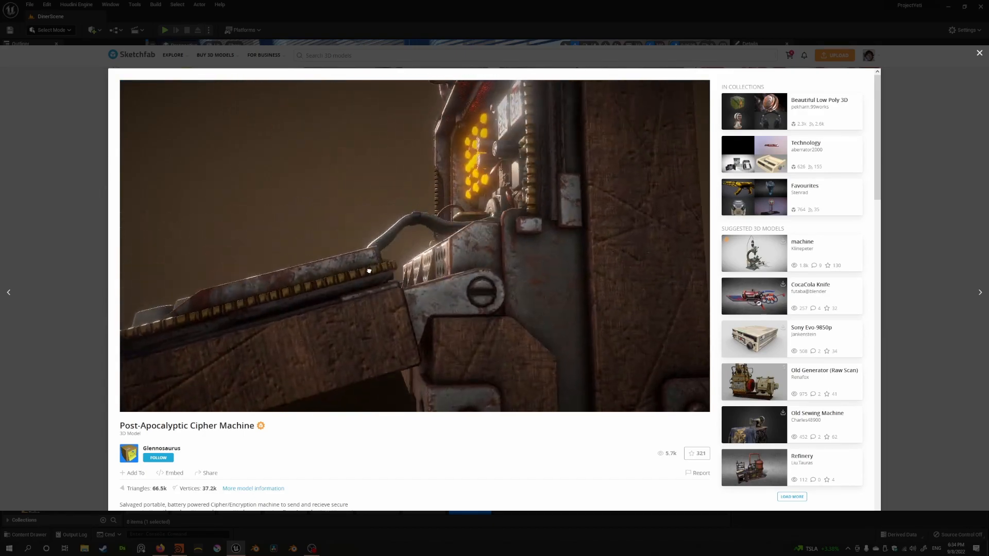
pyautogui.moveTo(369, 271); pyautogui.dragTo(442, 271)
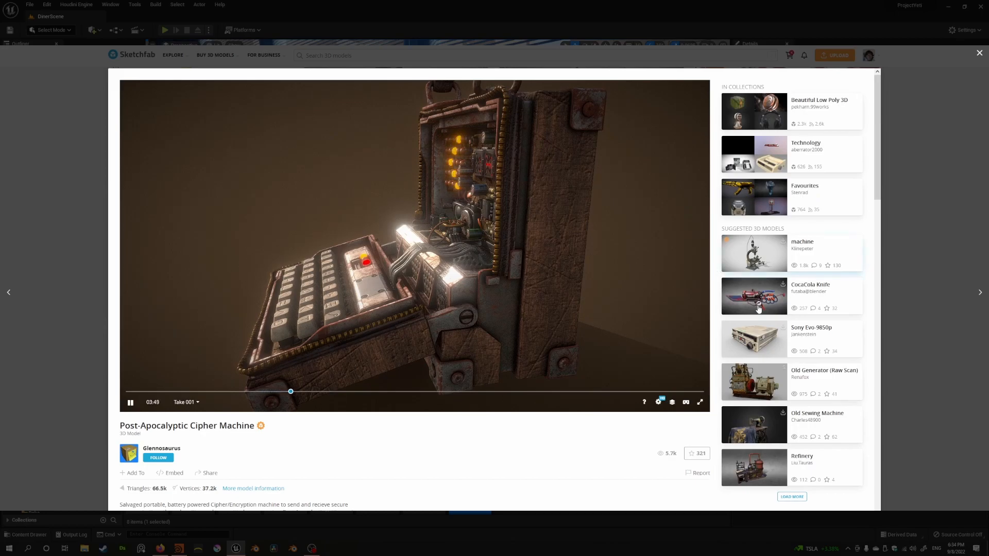
pyautogui.scroll(-3)
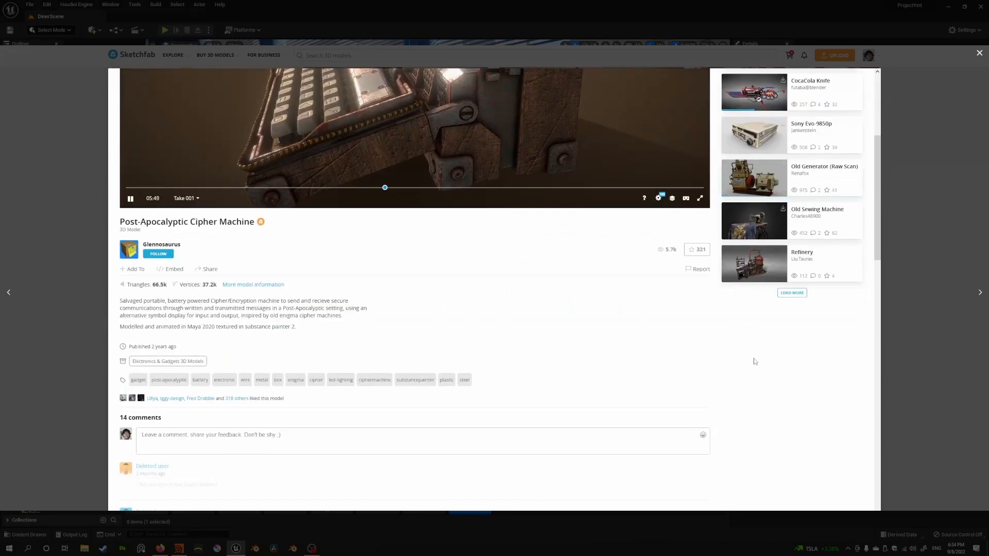
# Load the suggested Refinery model and inspect it from both sides in the viewer
pyautogui.click(754, 263)
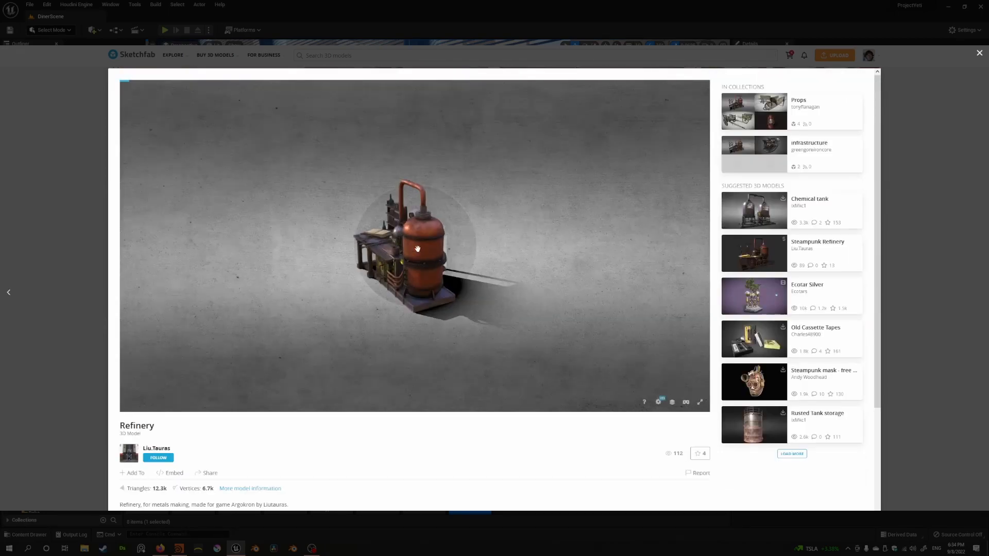
pyautogui.moveTo(416, 248); pyautogui.dragTo(353, 271)
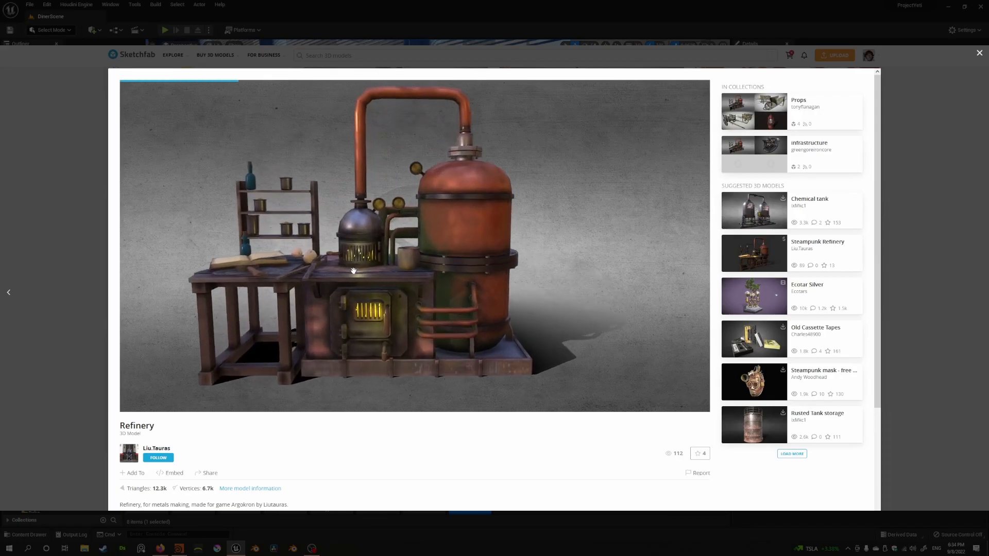
pyautogui.moveTo(353, 271); pyautogui.dragTo(346, 297)
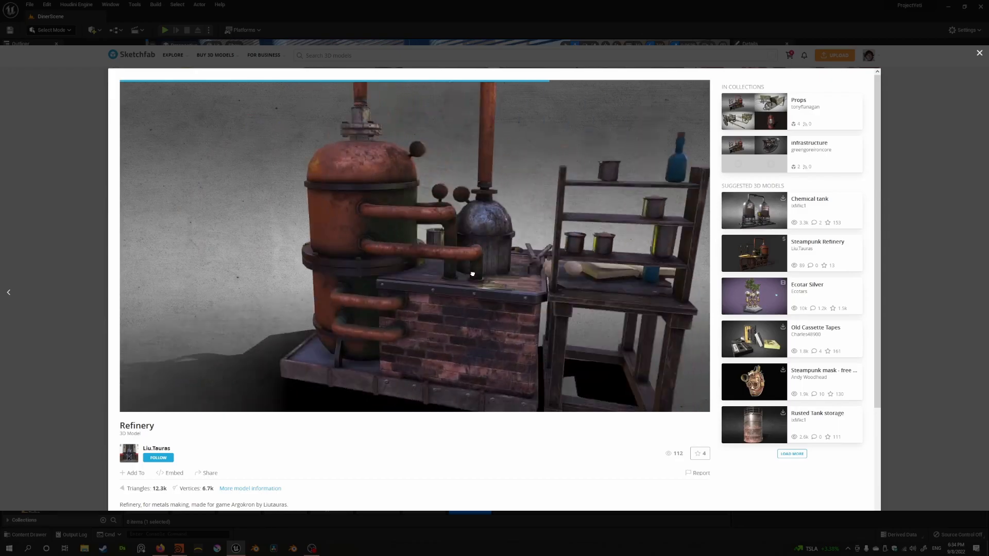
pyautogui.moveTo(471, 274); pyautogui.dragTo(593, 285)
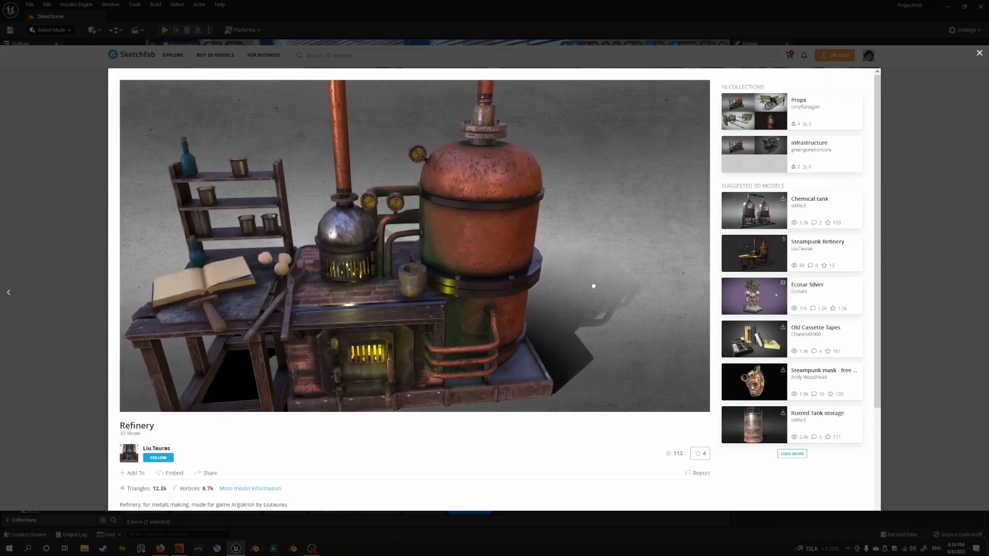
pyautogui.click(978, 52)
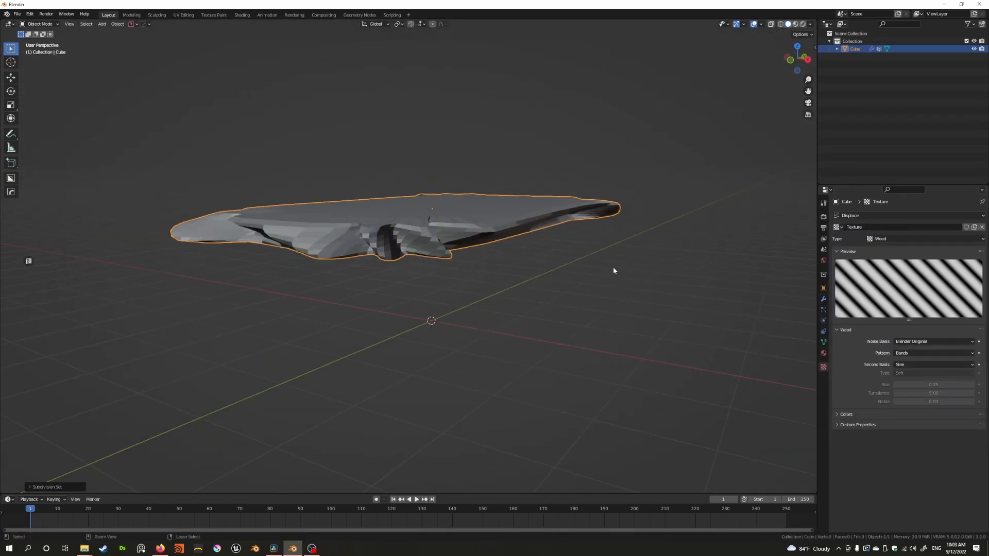
# Set the Displace modifier's direction to the Z axis in Modifier Properties
pyautogui.click(823, 298)
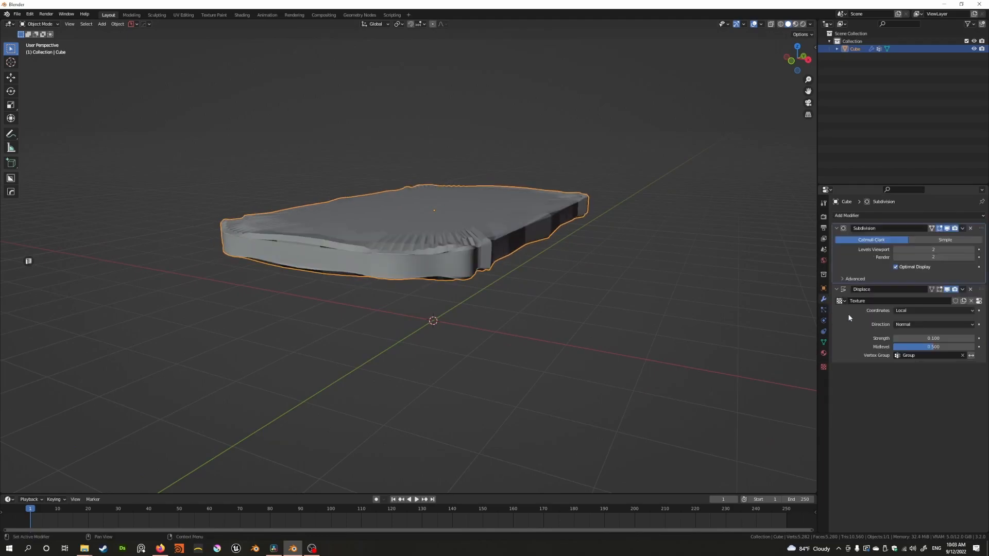
pyautogui.click(933, 325)
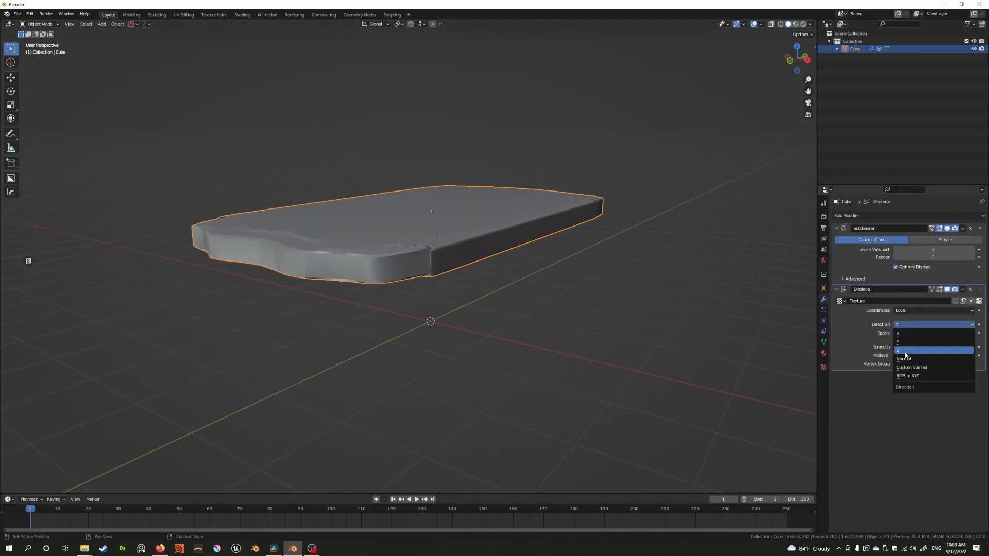
pyautogui.click(903, 350)
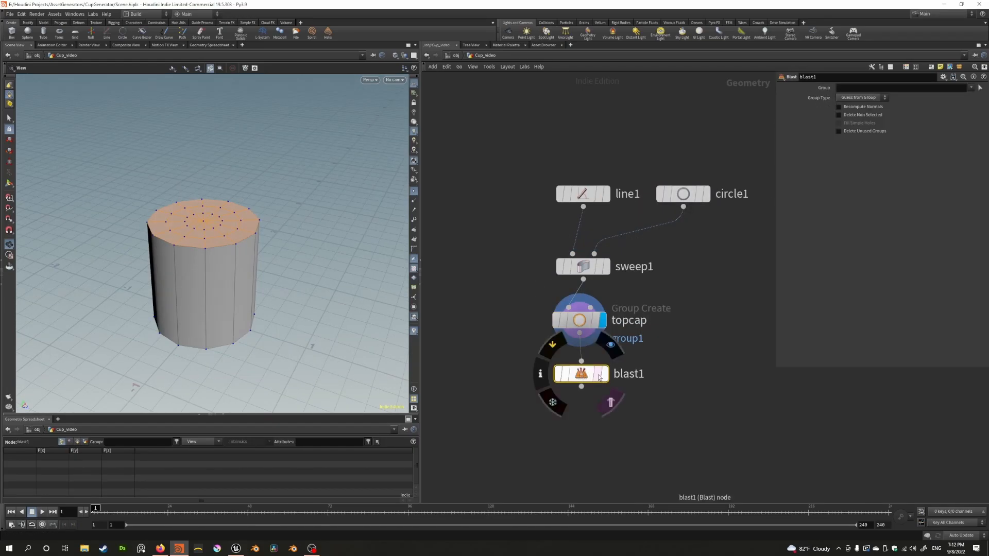
# Adjust the sweep1 node's Scale ramp so the swept cylinder flares at its base
pyautogui.click(581, 266)
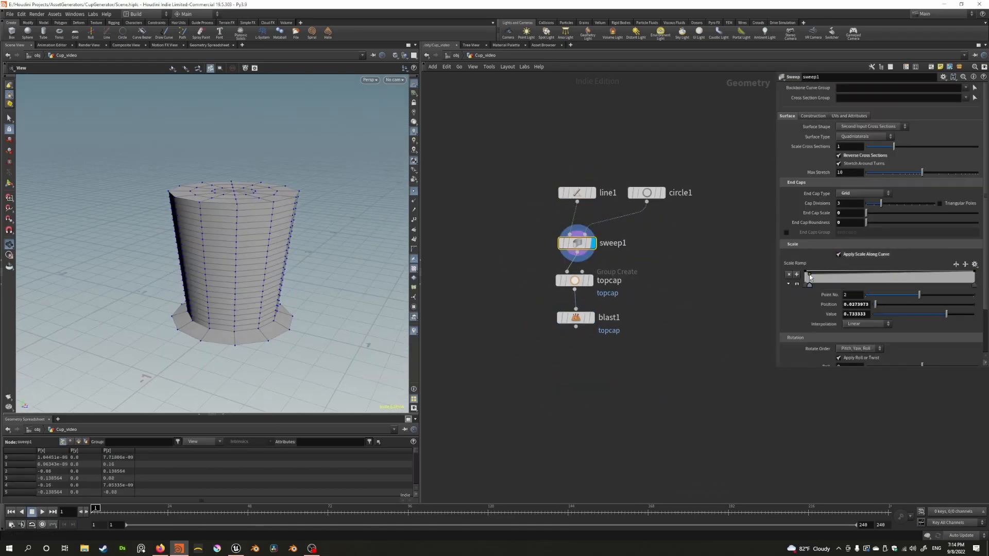
pyautogui.click(576, 243)
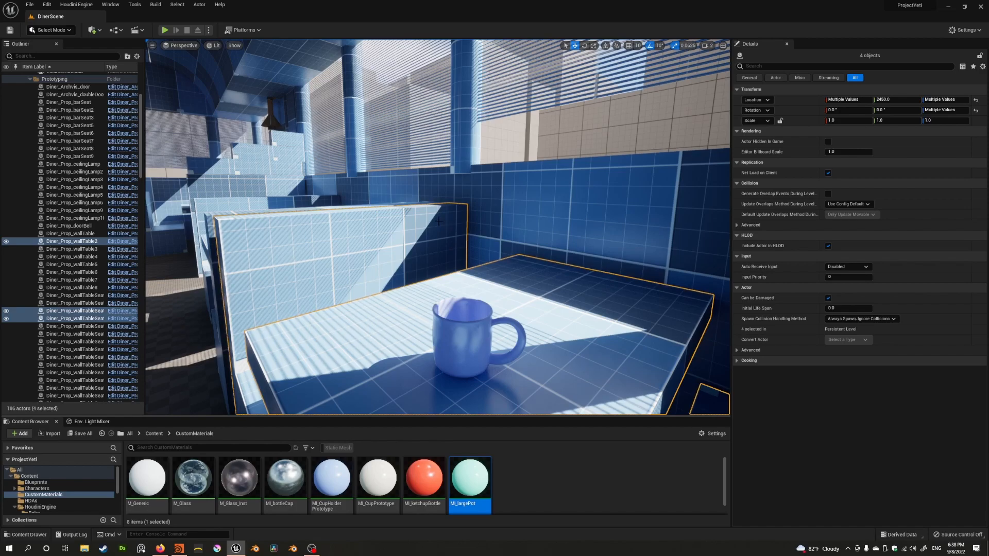
pyautogui.click(76, 5)
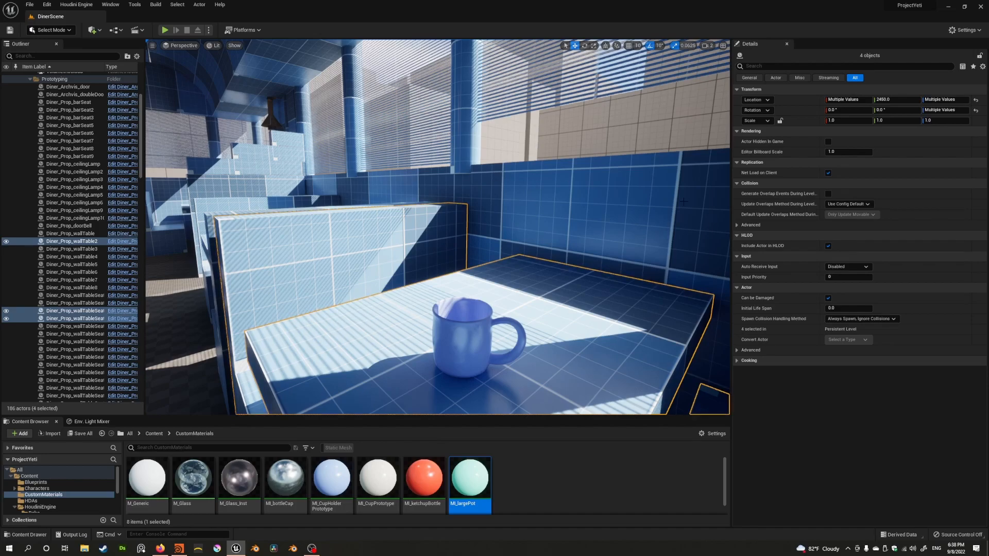
pyautogui.moveTo(575, 173)
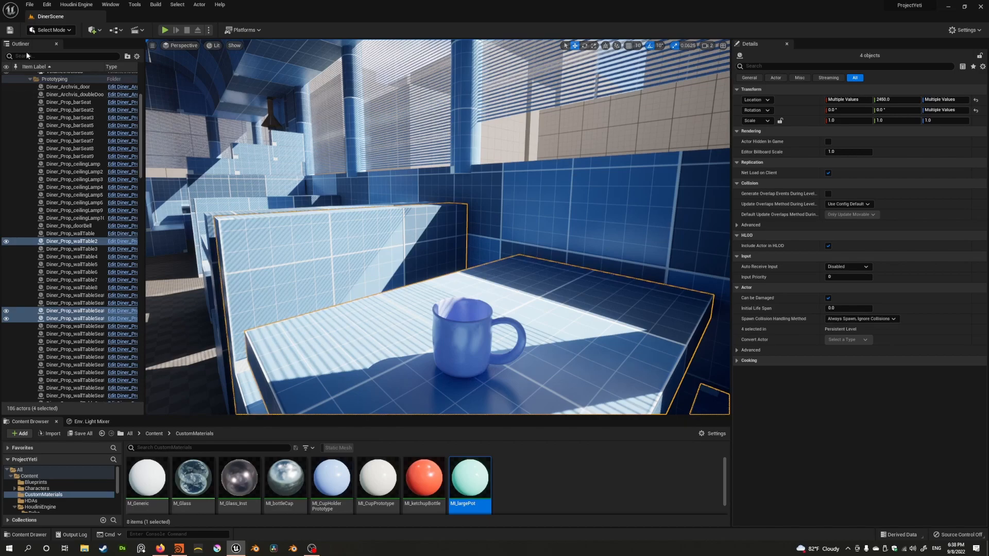
pyautogui.moveTo(75, 4)
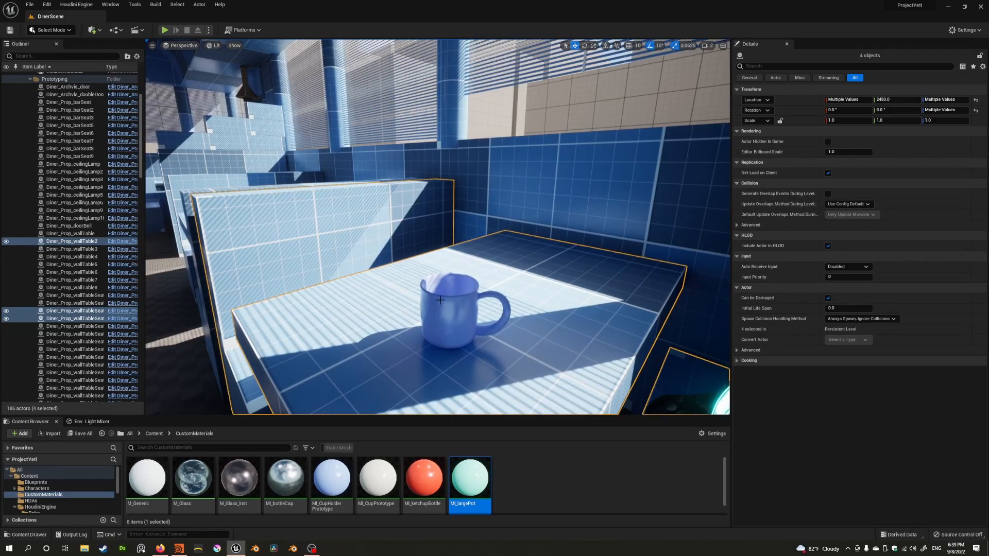
# Select the mug to show its CupGenerator_1_5 Houdini asset details
pyautogui.click(466, 309)
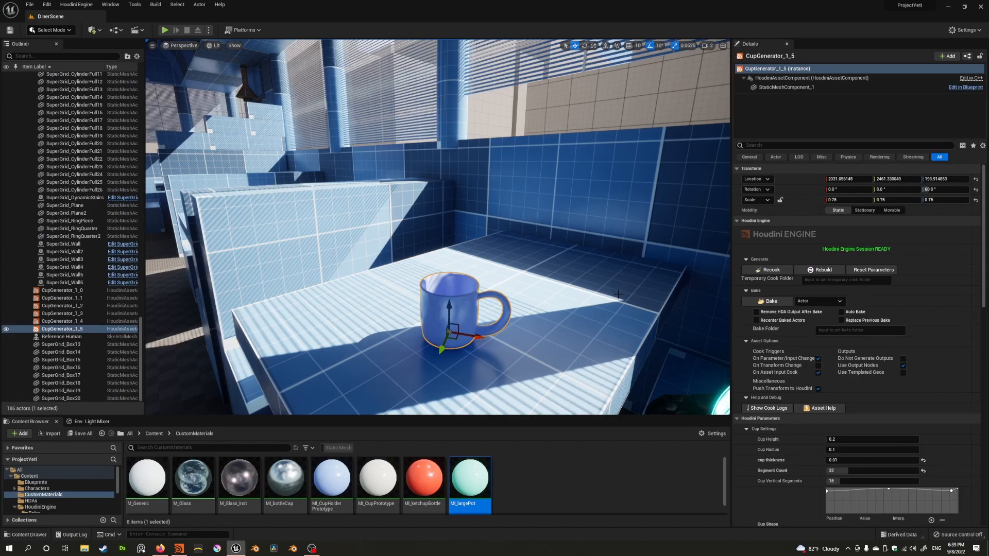
pyautogui.moveTo(481, 344)
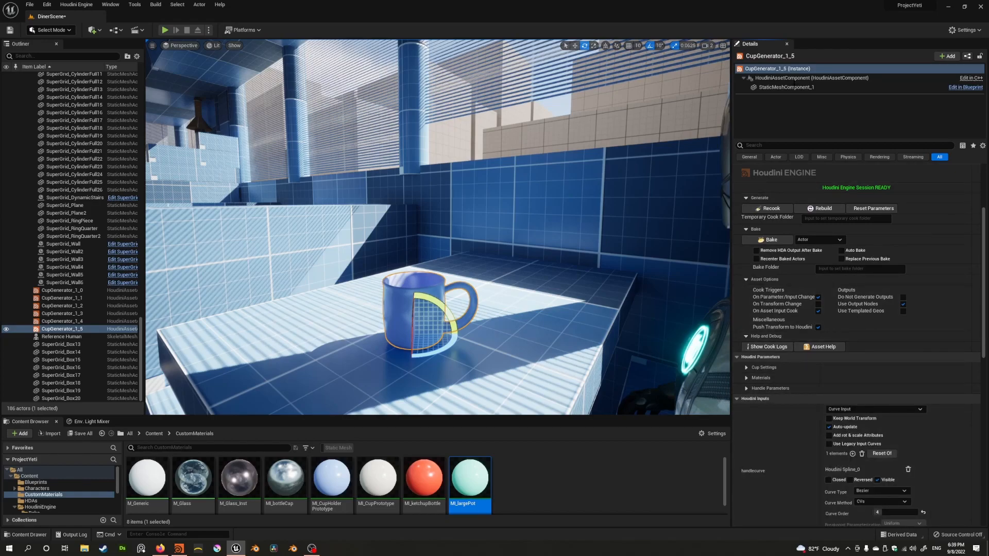
pyautogui.moveTo(770, 56)
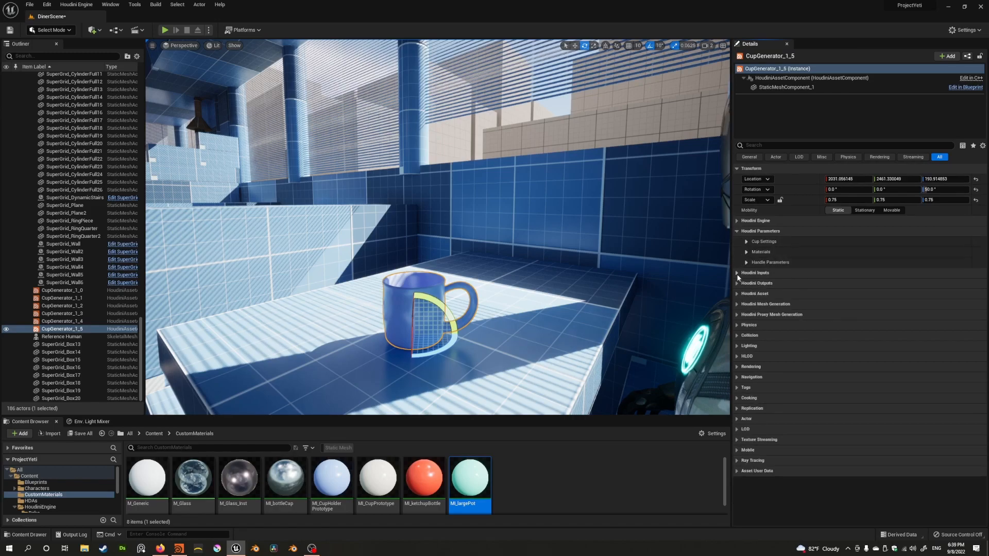
# Expand Houdini Inputs and Cup Settings to show height, radius, thickness and profile options
pyautogui.click(755, 272)
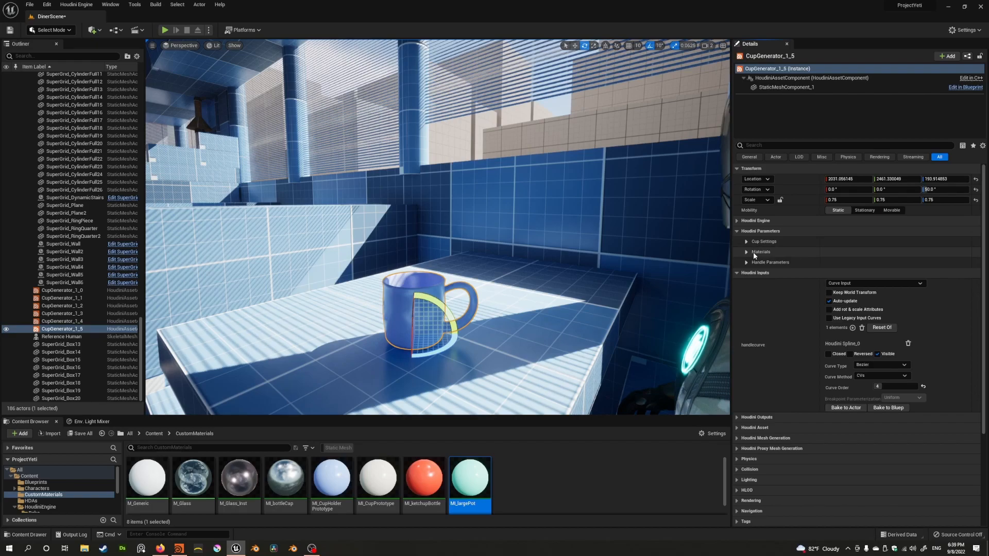
pyautogui.moveTo(760, 252)
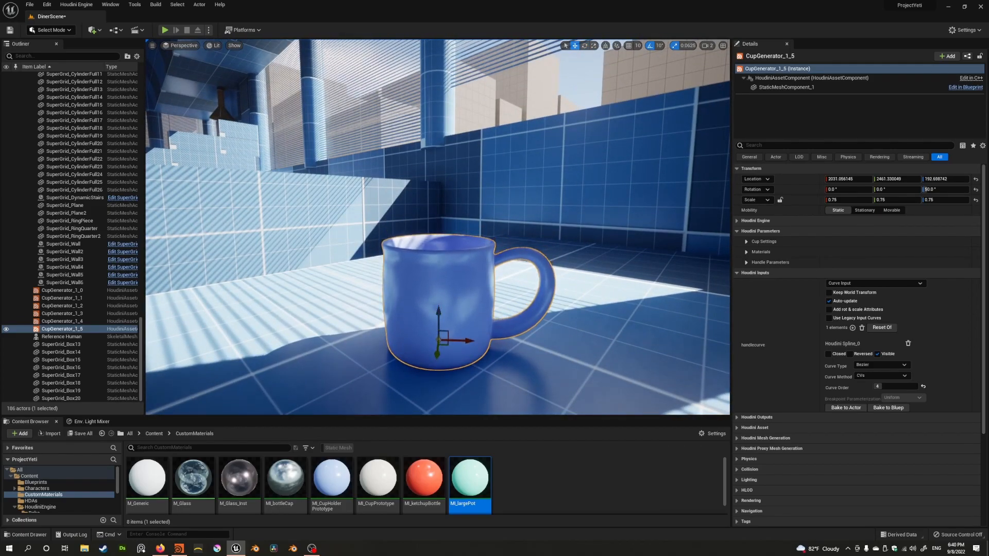
pyautogui.click(747, 241)
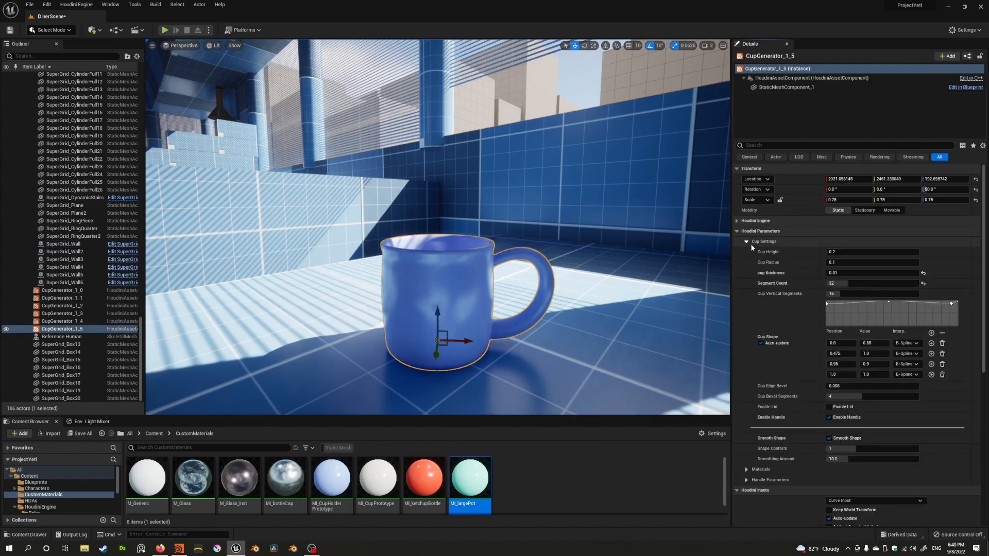
# Try a Cup Height of 0.5, then return it to 0.2
pyautogui.click(870, 251)
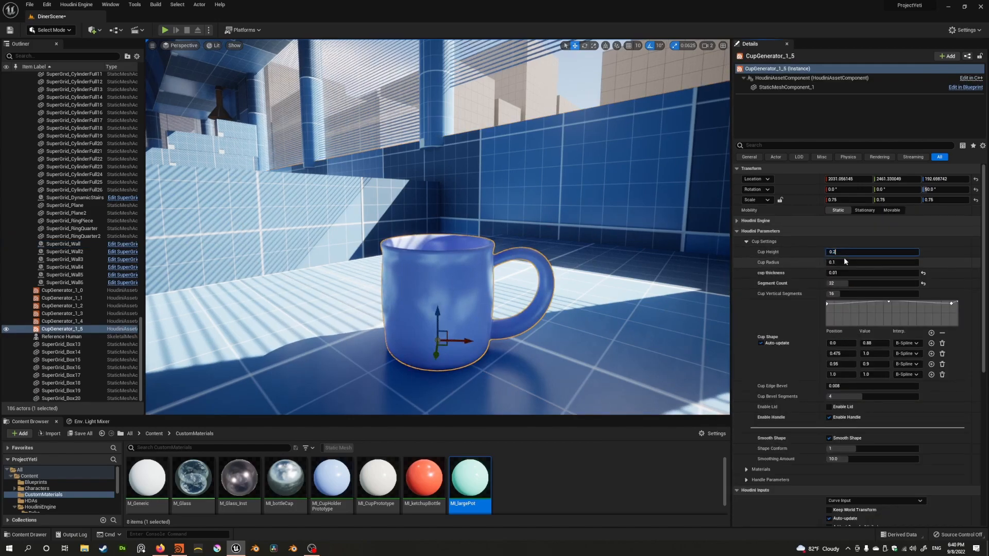
pyautogui.write('0.5')
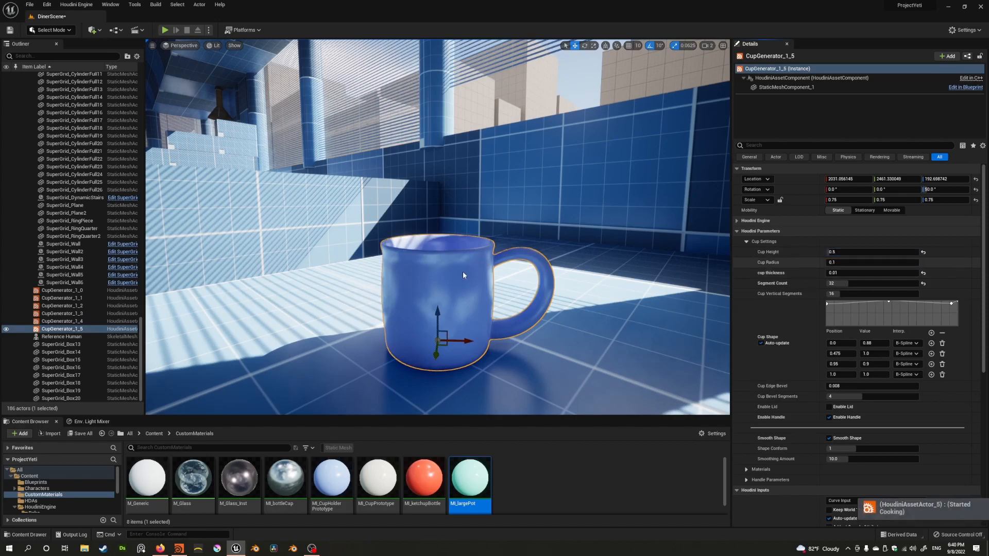
pyautogui.moveTo(833, 259)
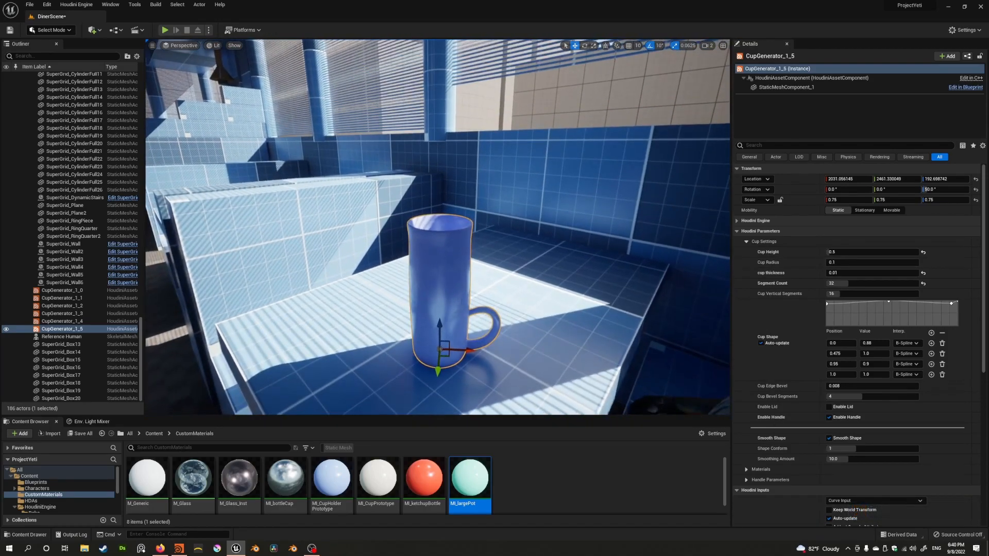
pyautogui.click(870, 251)
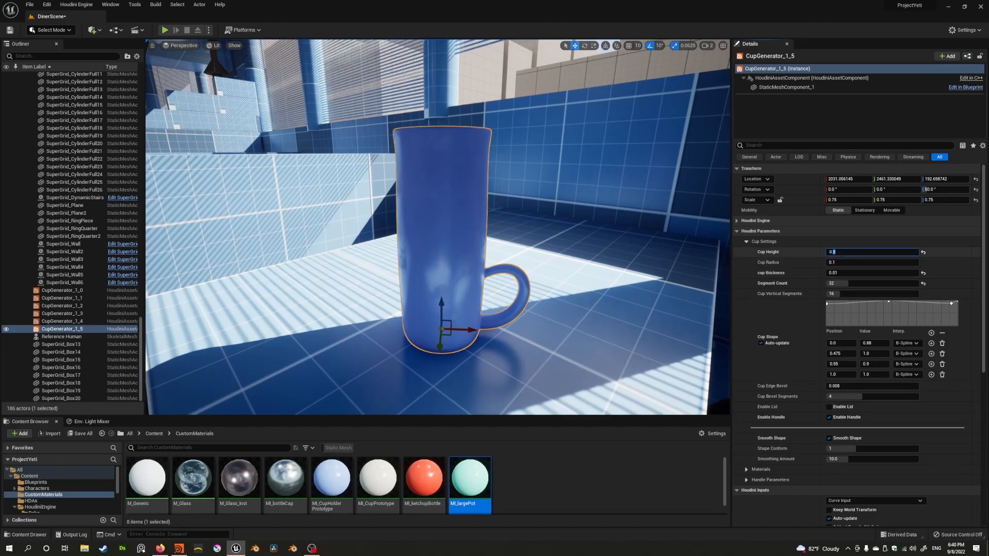
pyautogui.write('0.2')
pyautogui.click(872, 261)
pyautogui.write('0.5')
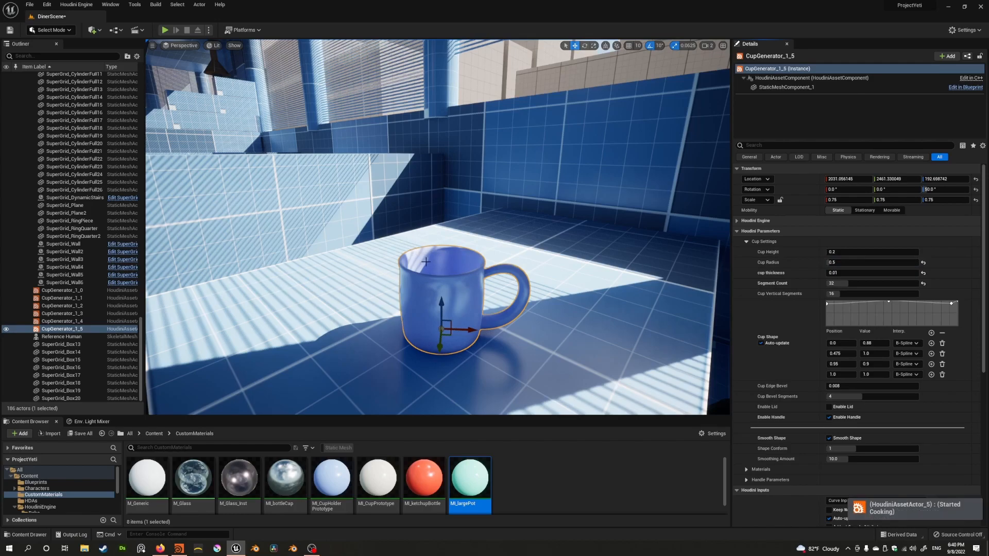
pyautogui.moveTo(443, 291)
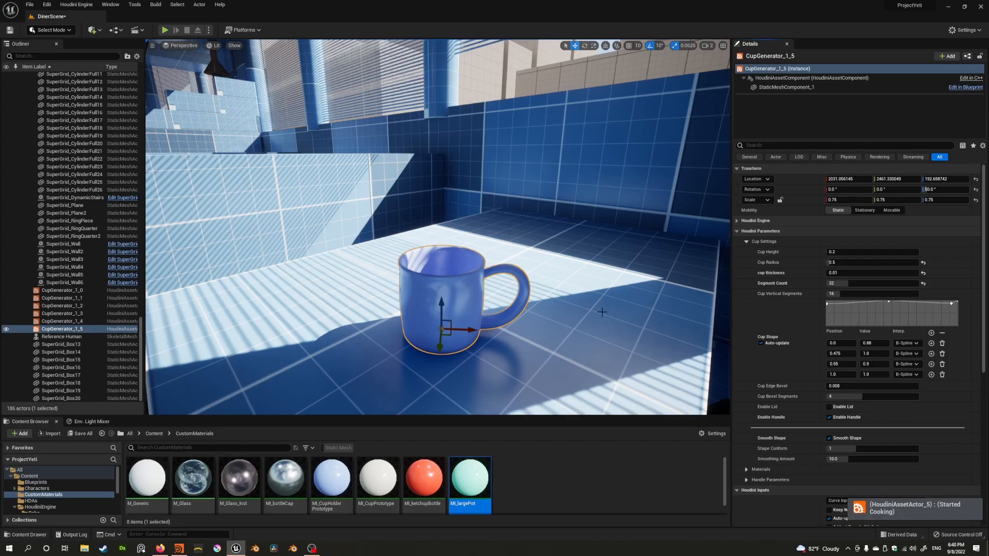
pyautogui.moveTo(520, 262)
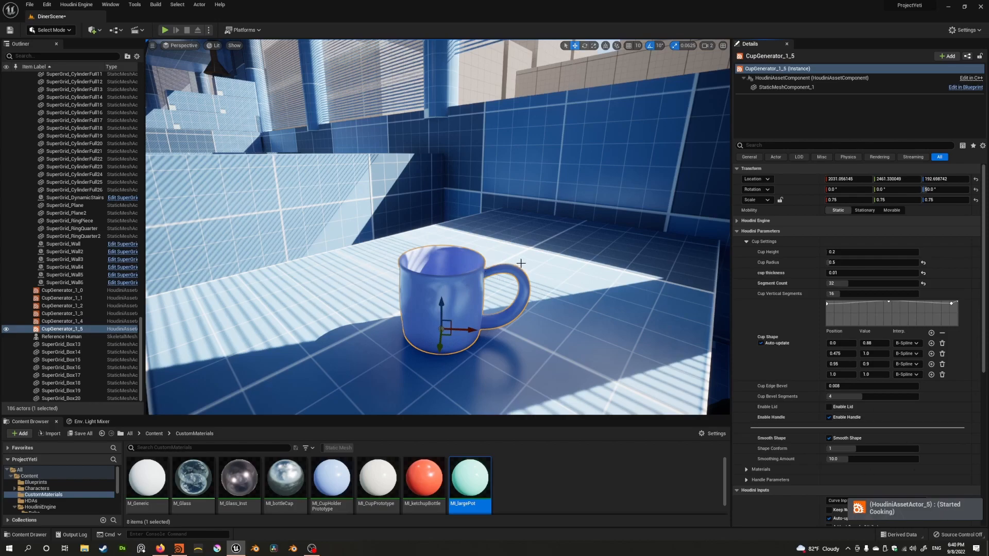
pyautogui.moveTo(512, 245)
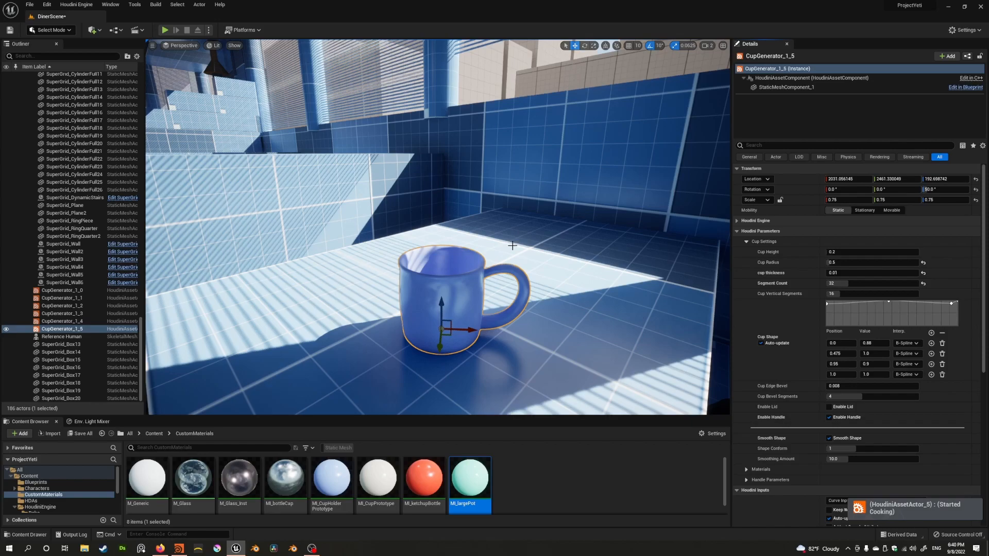
pyautogui.moveTo(513, 241)
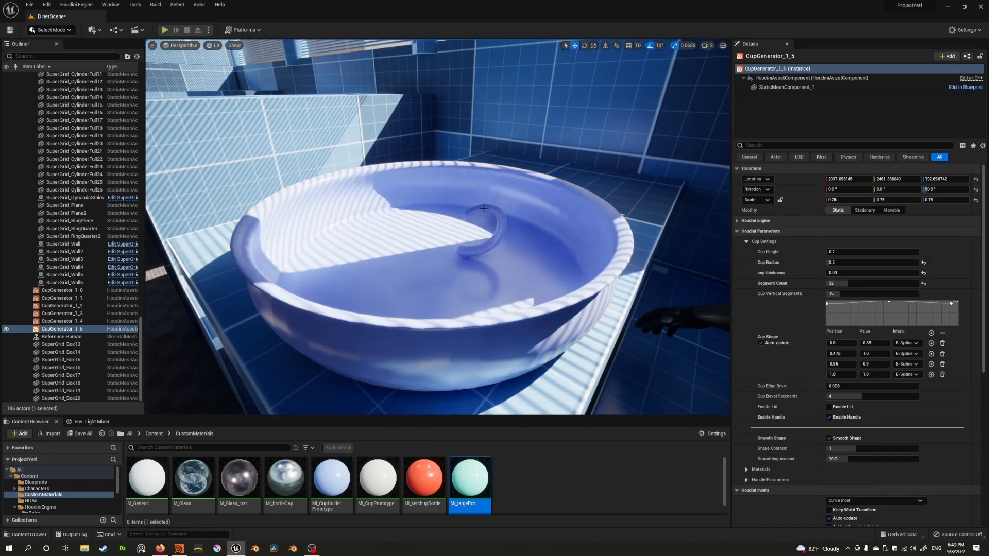
# Reshape the Cup Shape ramp into a wide flared bowl profile
pyautogui.click(829, 406)
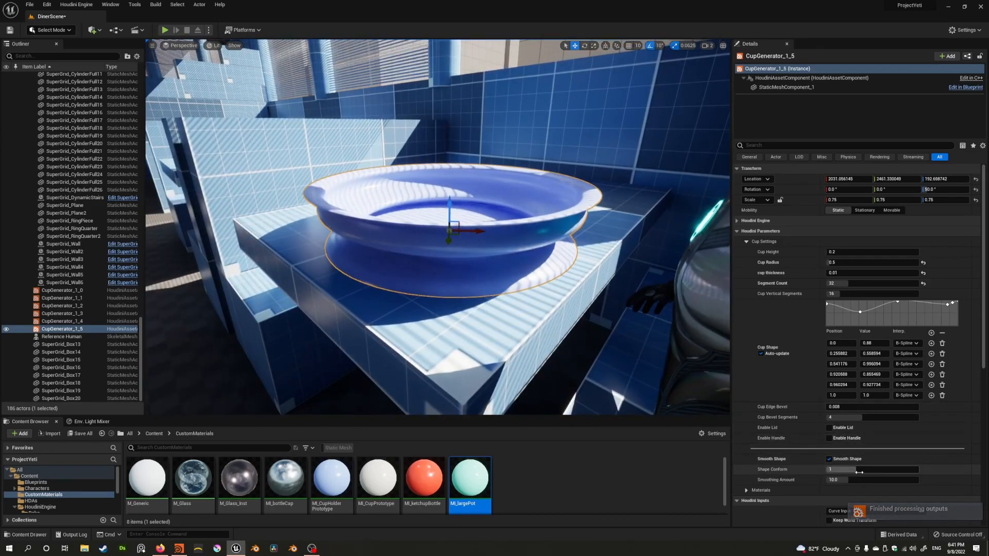
pyautogui.scroll(-3)
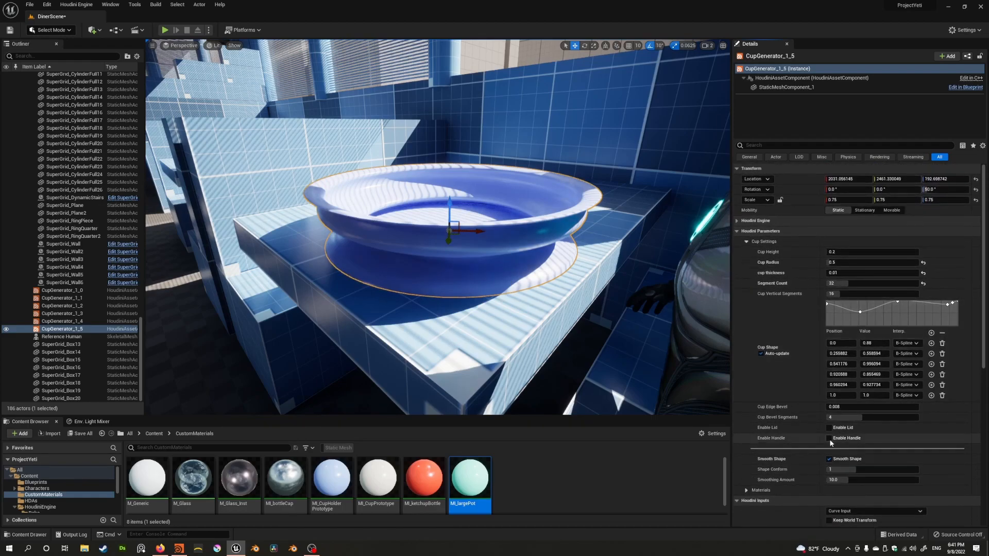
# Toggle the bowl's handle on and off again, then collapse Cup Settings to reach the lid options
pyautogui.click(829, 438)
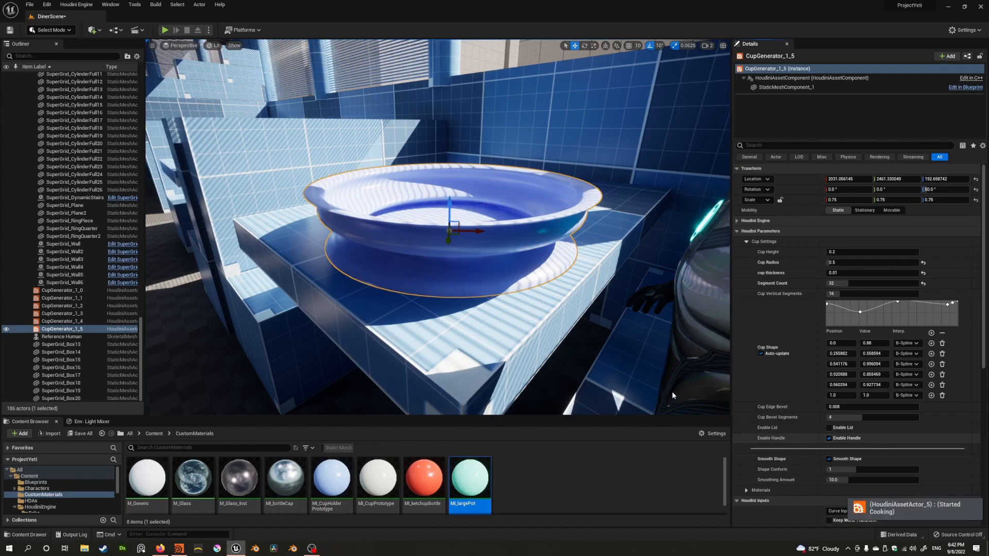
pyautogui.moveTo(672, 391)
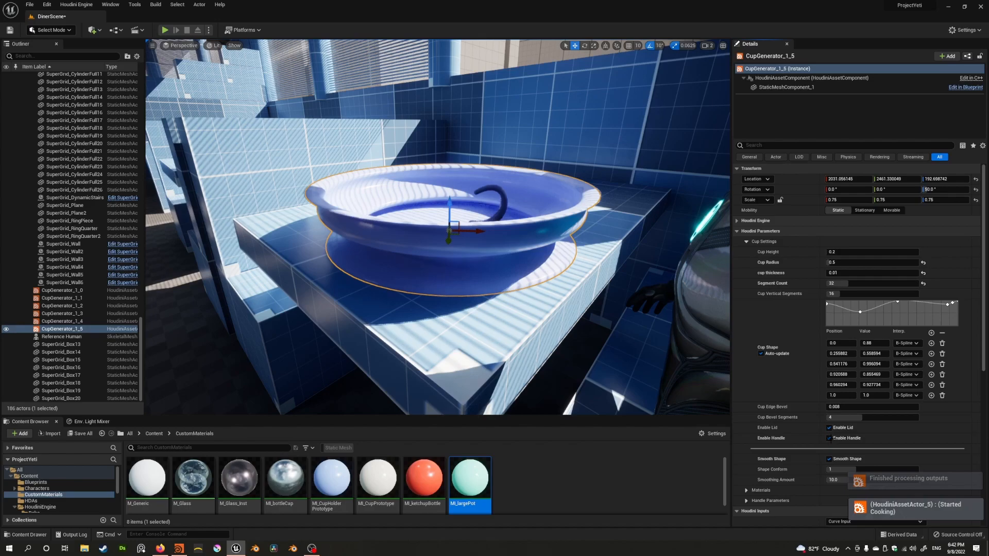
pyautogui.click(828, 439)
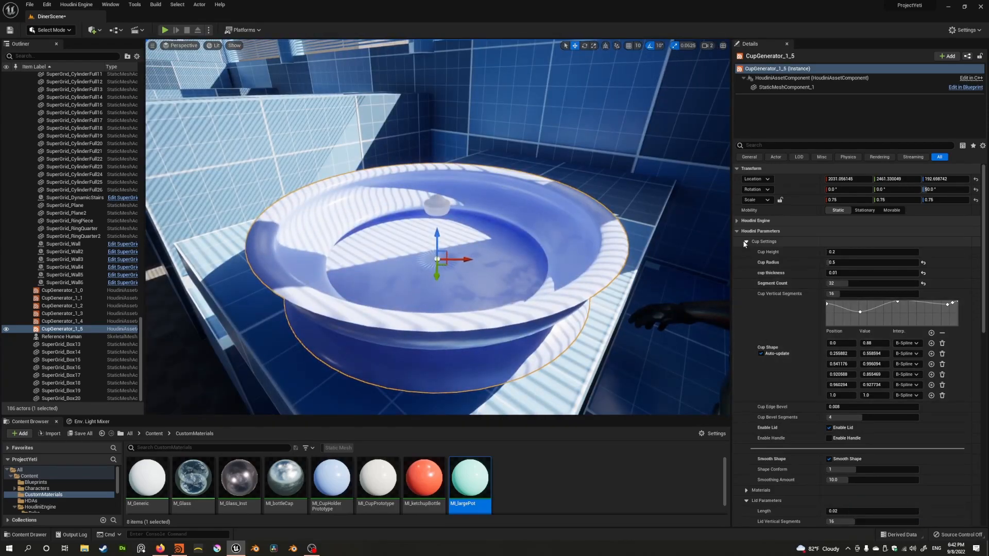
pyautogui.click(746, 241)
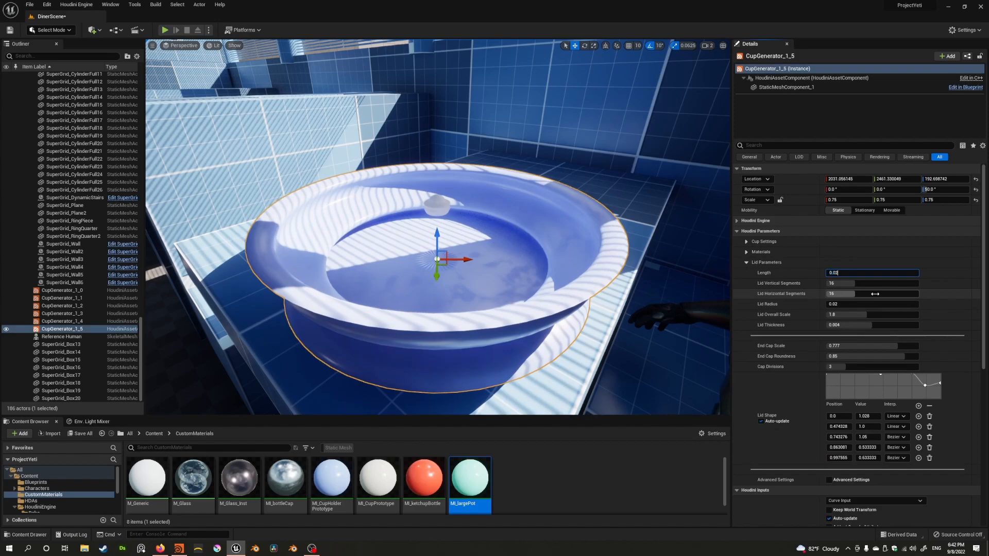
# Set Lid Radius 0.3, Lid Overall Scale 1.0 and End Cap Scale and Roundness 0, previewing the lid
pyautogui.click(871, 304)
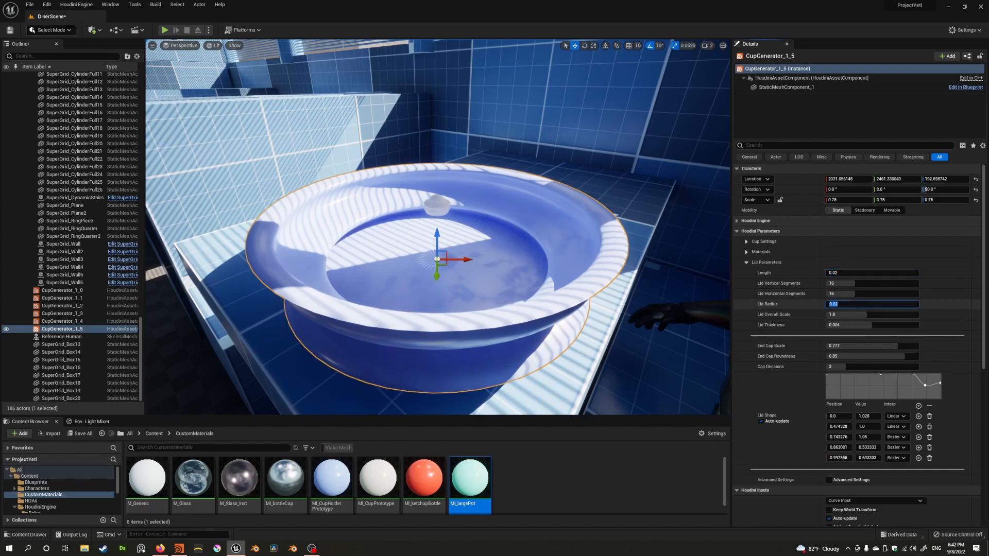
pyautogui.click(65, 335)
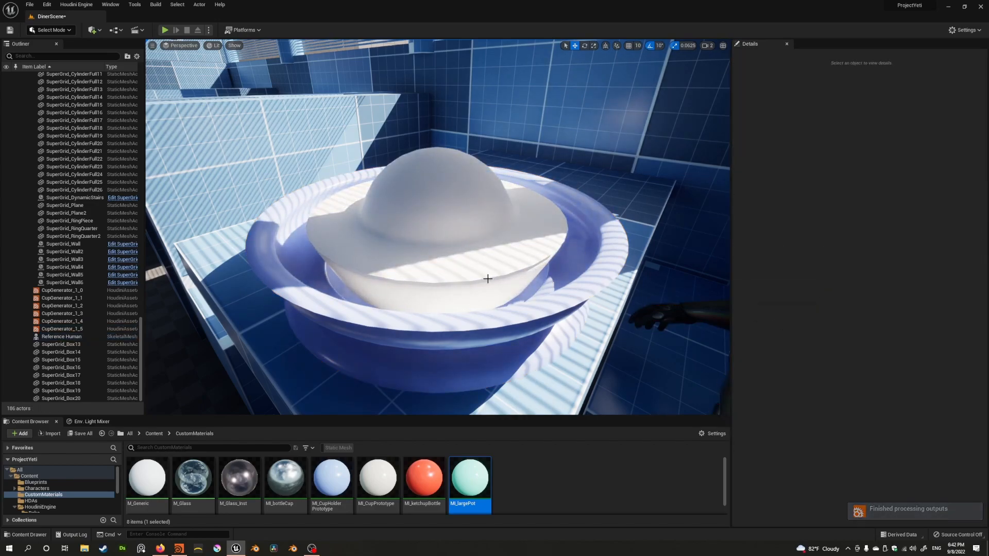
pyautogui.click(62, 329)
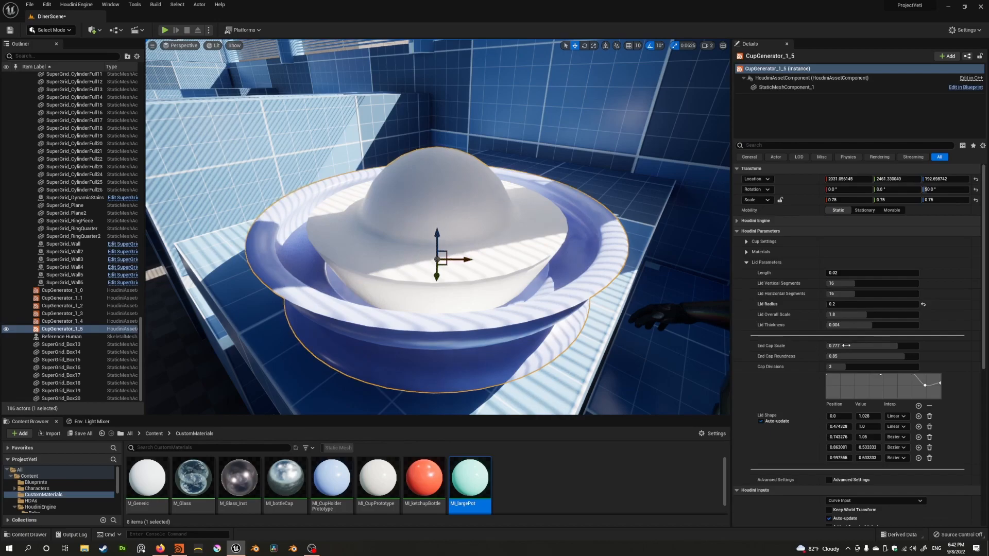
pyautogui.click(870, 272)
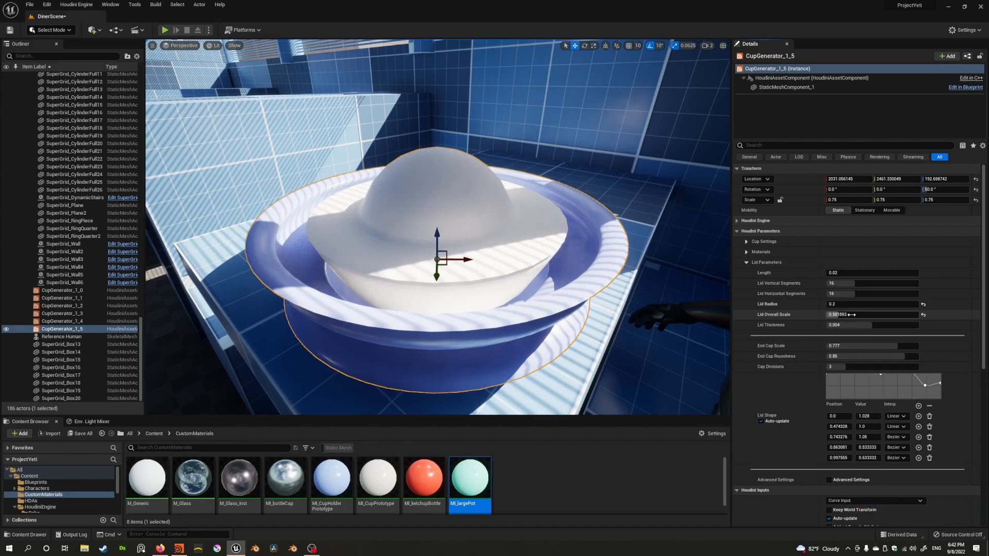
pyautogui.click(870, 314)
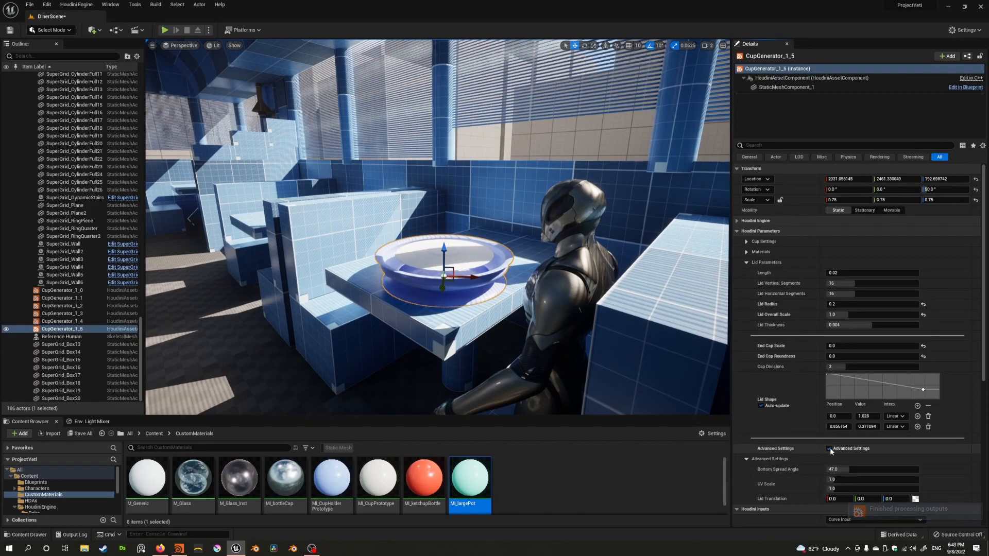
pyautogui.click(830, 449)
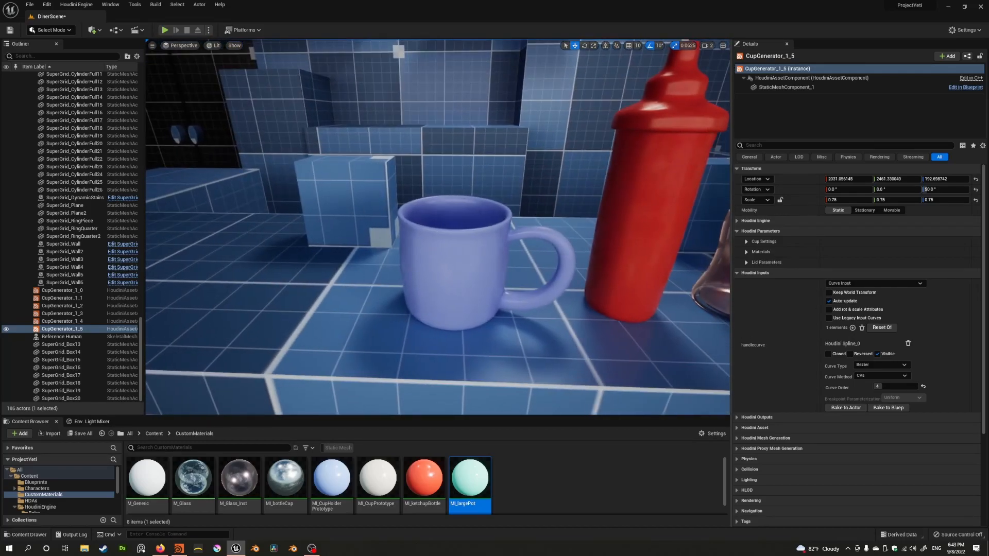
# Rotate the blue mug about 30° to roughly -90°, then select the bowl beside the figure
pyautogui.click(62, 297)
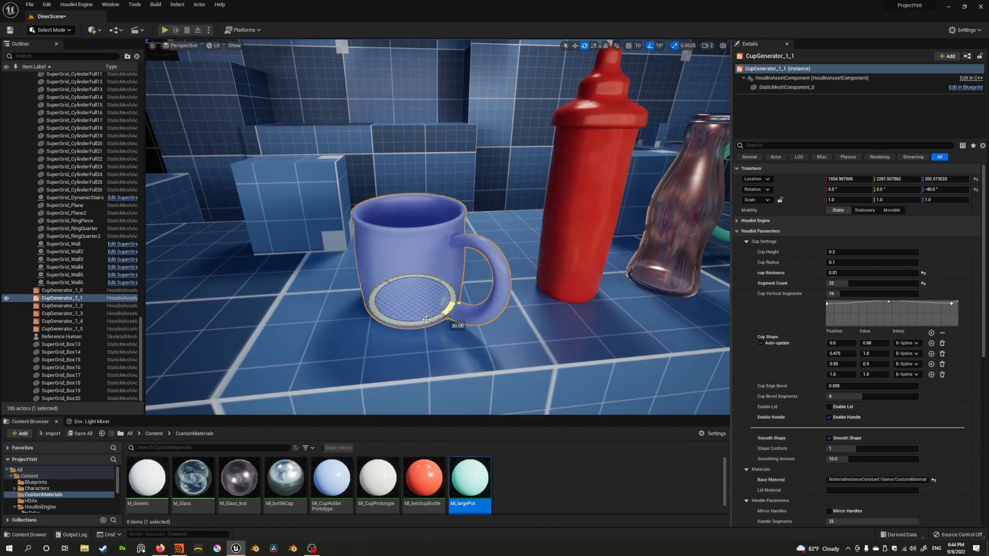
pyautogui.moveTo(454, 309); pyautogui.dragTo(413, 306)
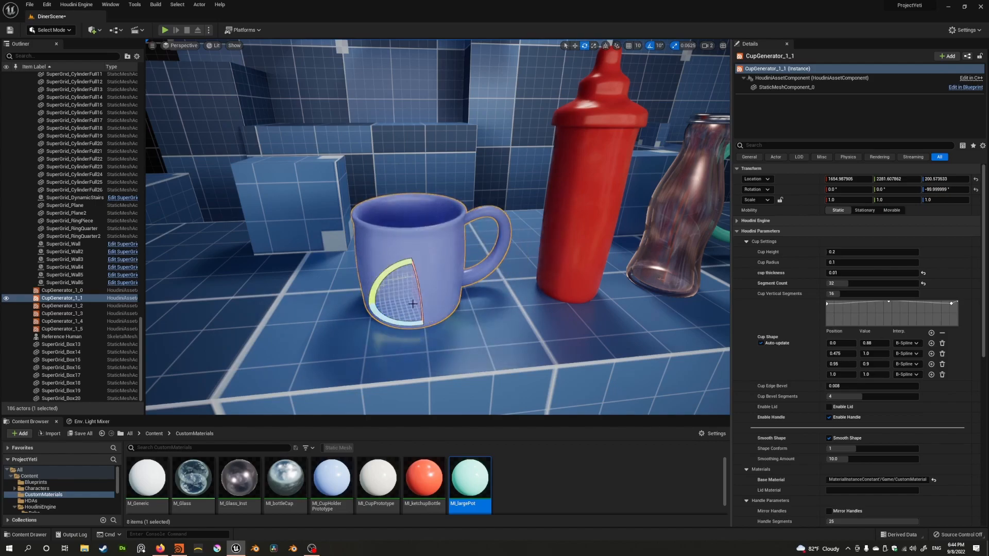
pyautogui.click(63, 306)
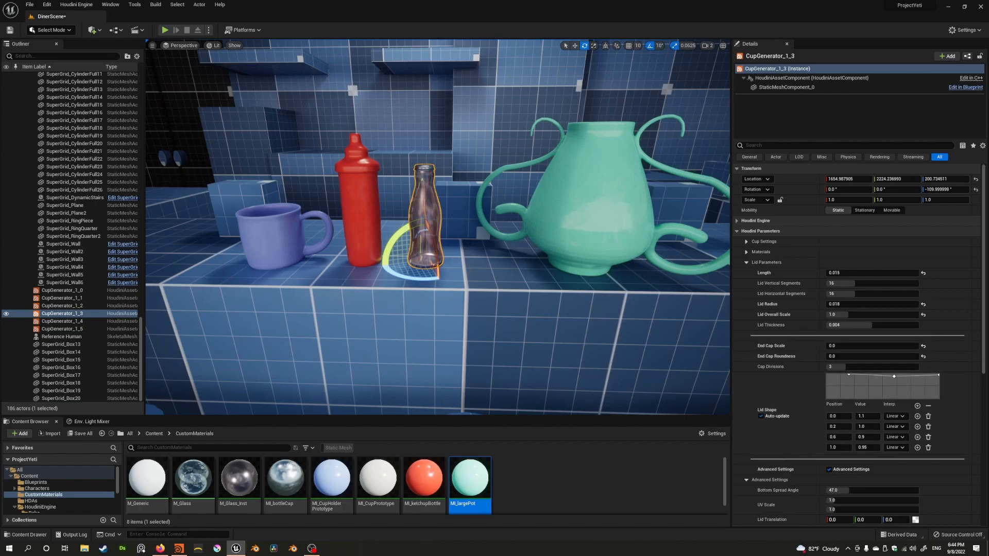
pyautogui.click(62, 360)
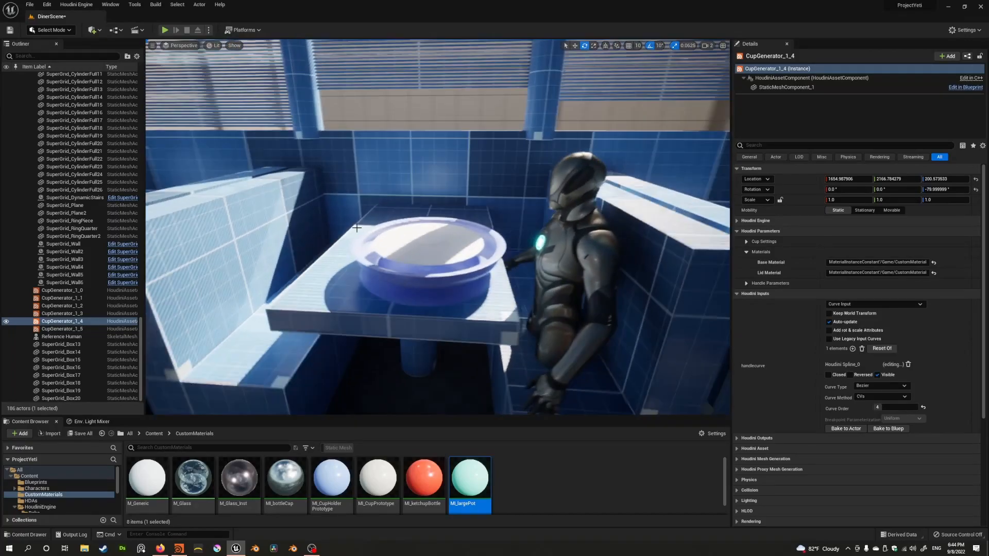
# Delete CupGenerator_1_5 and drop sop_User_dev_CupGenerator_1_0 from the HDAs folder onto the table
pyautogui.click(62, 328)
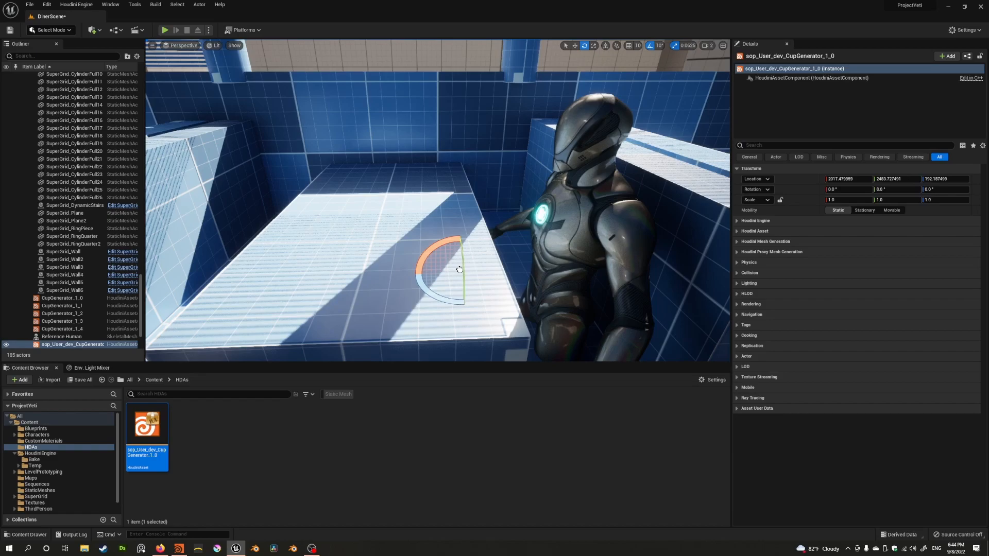
pyautogui.moveTo(453, 264)
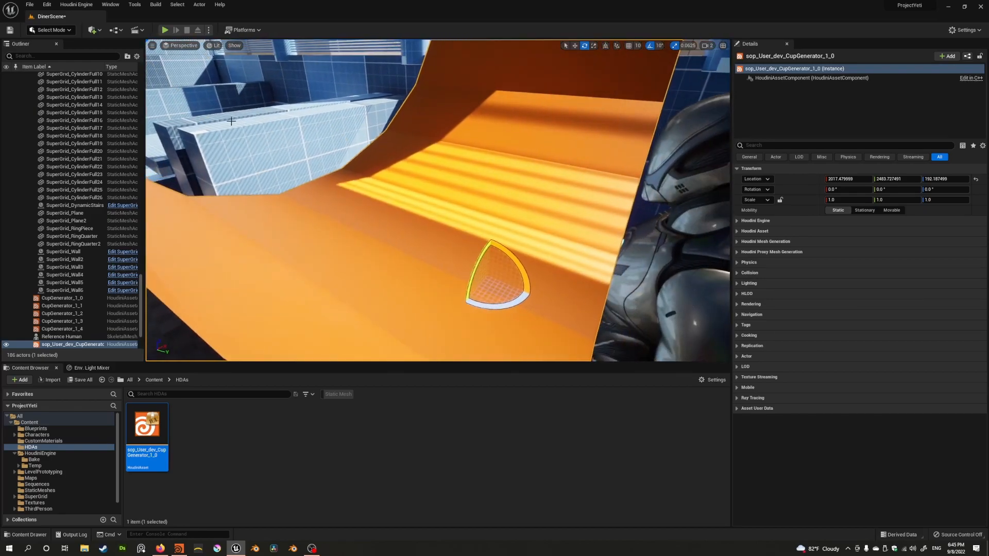
pyautogui.click(76, 4)
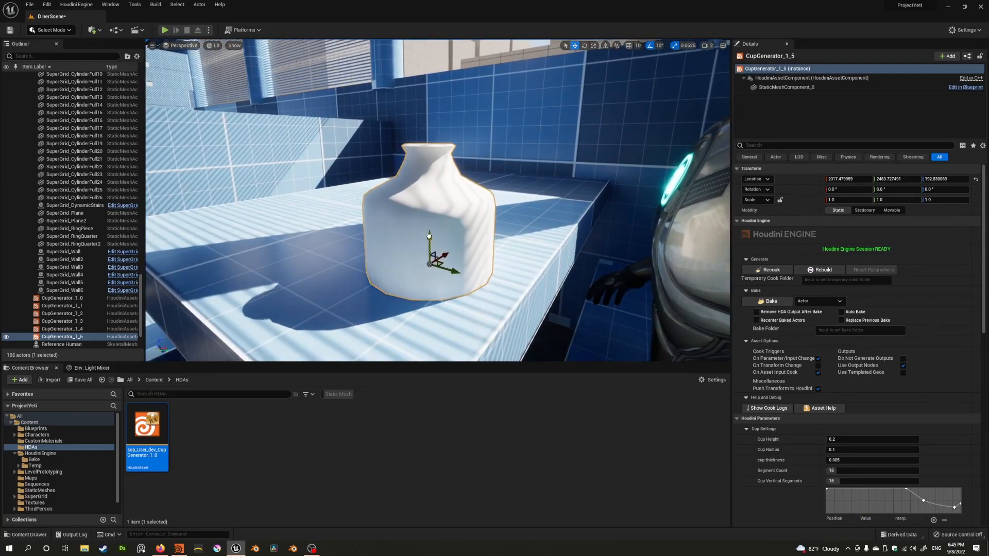
pyautogui.moveTo(766, 301)
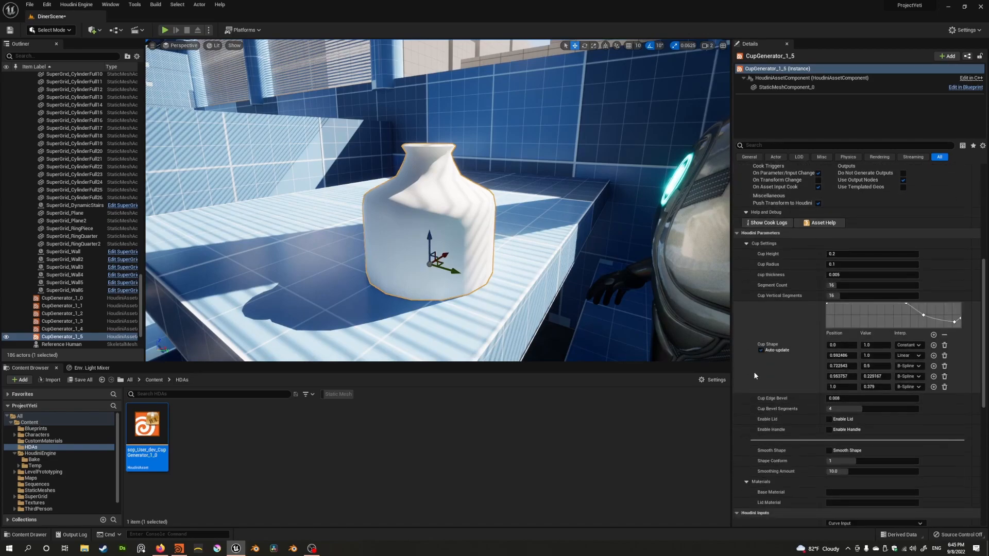
pyautogui.moveTo(560, 272)
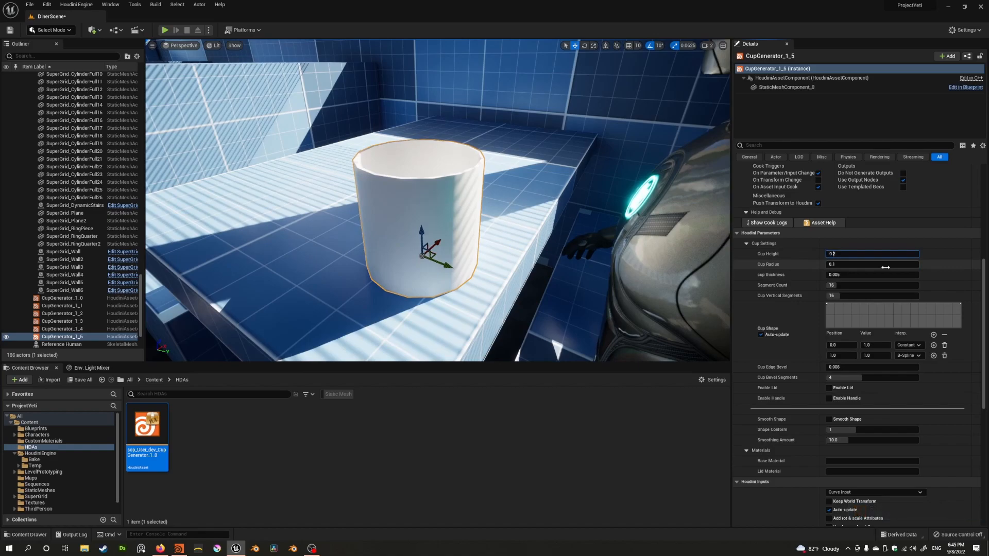
# Set the new cup's Cup Height to about 0.05 and change a shape point's interpolation type
pyautogui.write('0.0')
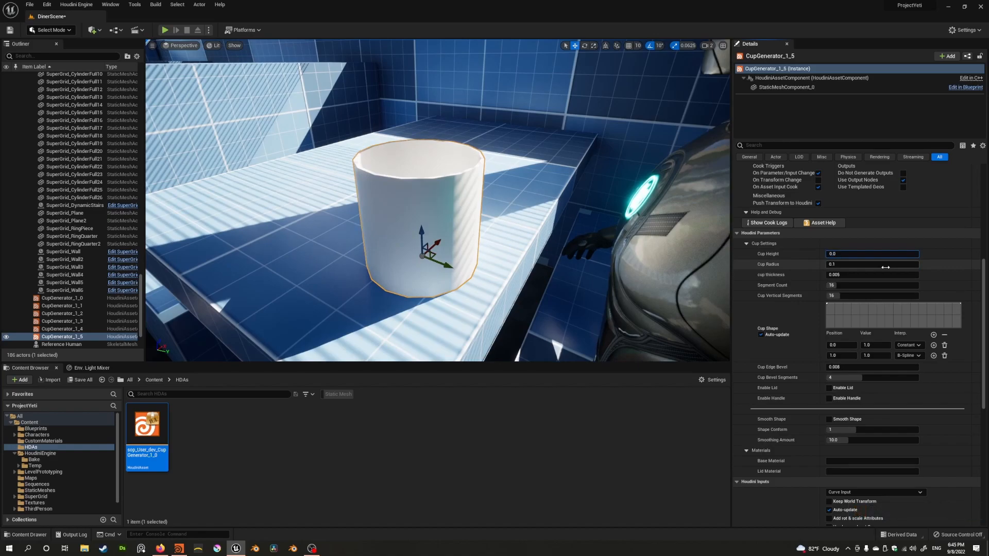
pyautogui.write('0.06')
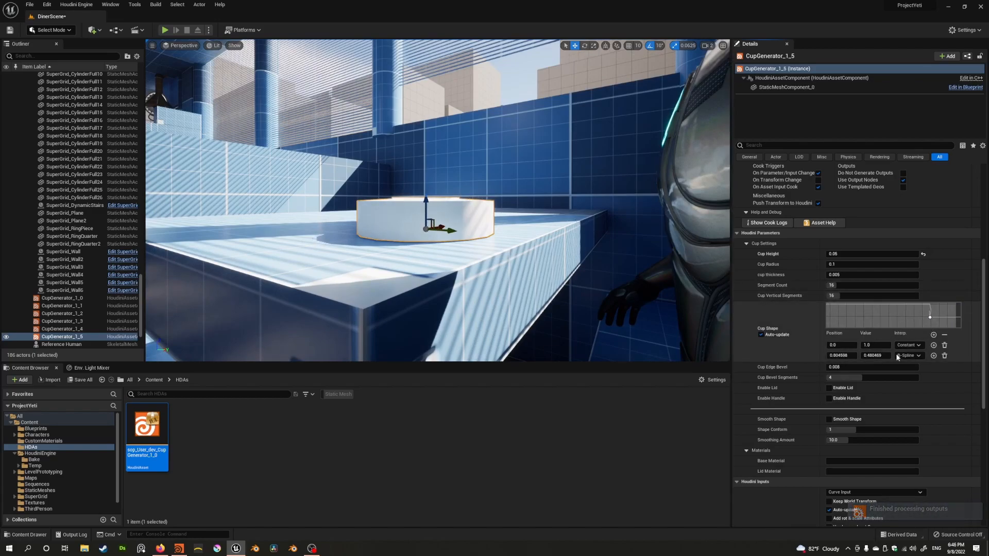
pyautogui.click(908, 356)
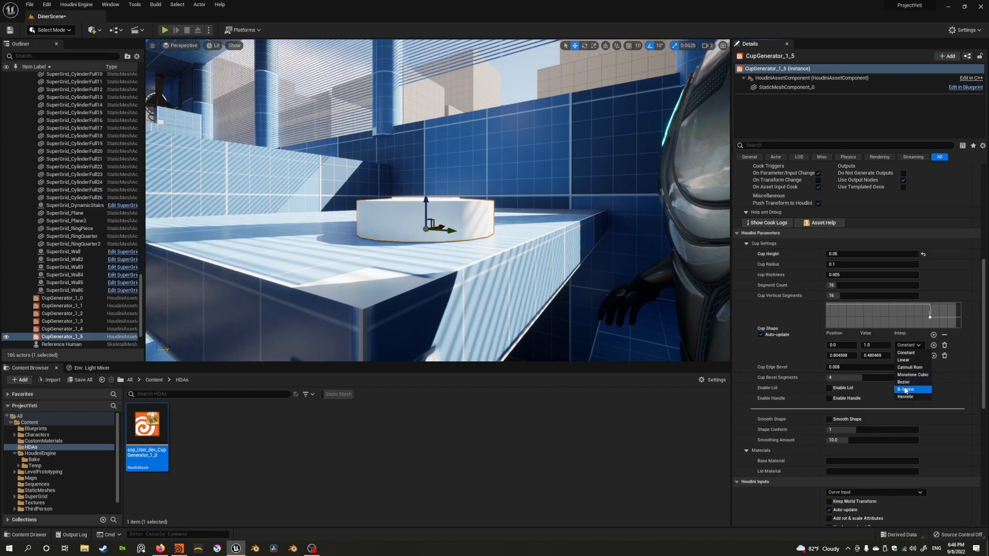
pyautogui.click(903, 360)
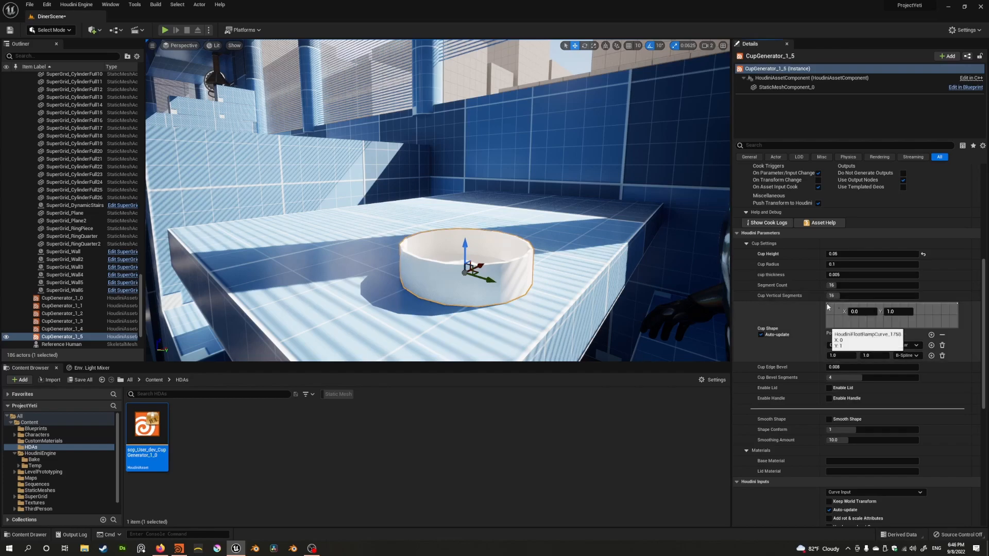
# Rework the Cup Shape curve values (0.1, 0.3, 0.5) and set the middle point to B-Spline interpolation
pyautogui.click(874, 345)
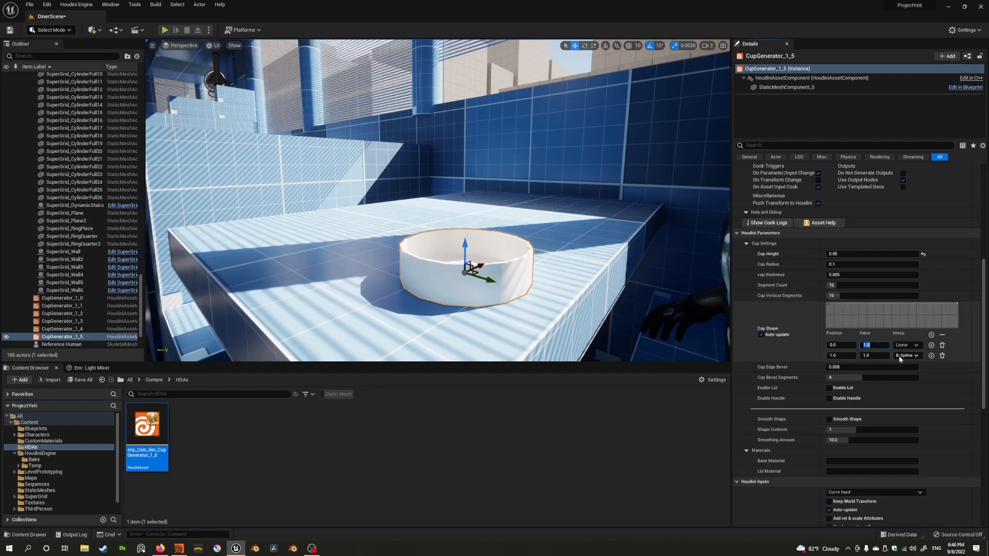
pyautogui.write('0.1')
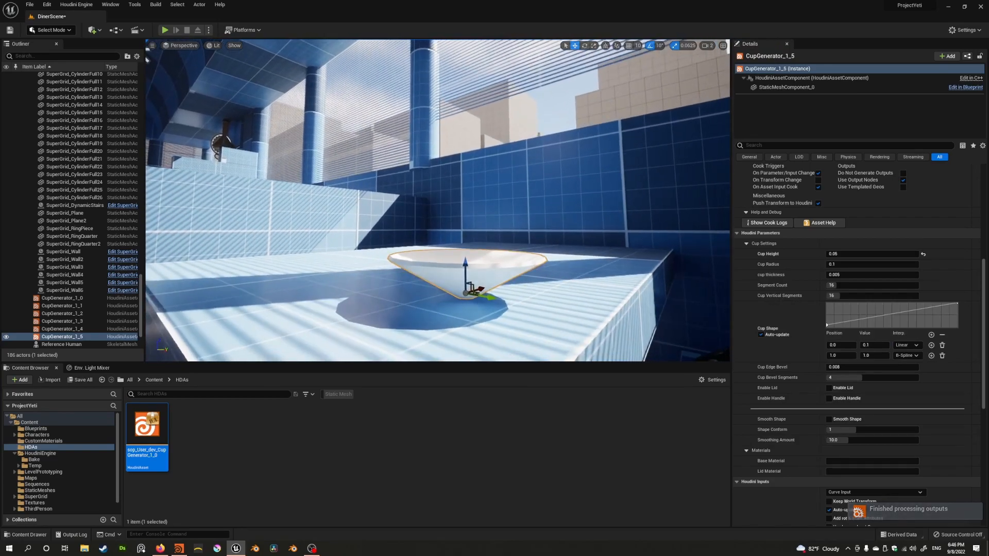
pyautogui.click(874, 345)
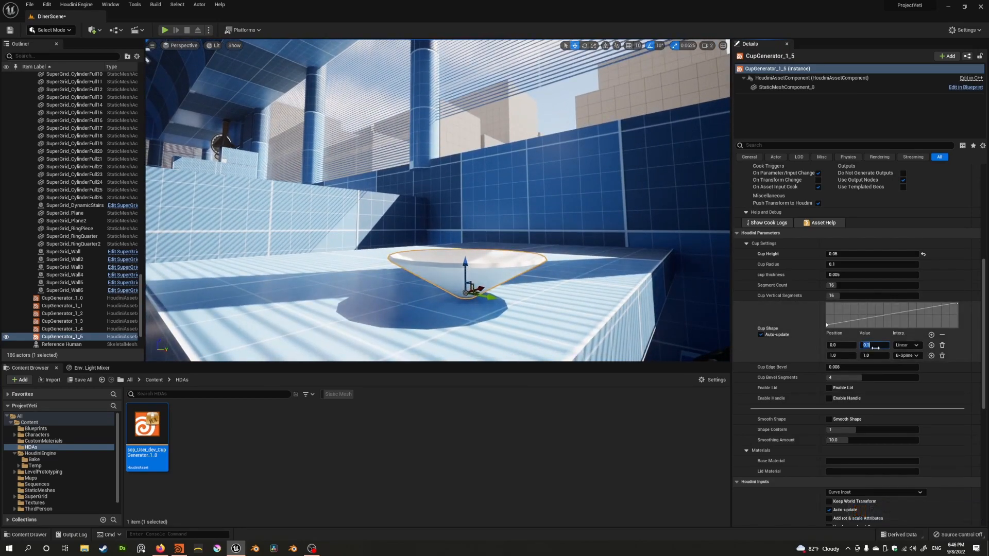
pyautogui.write('0.3')
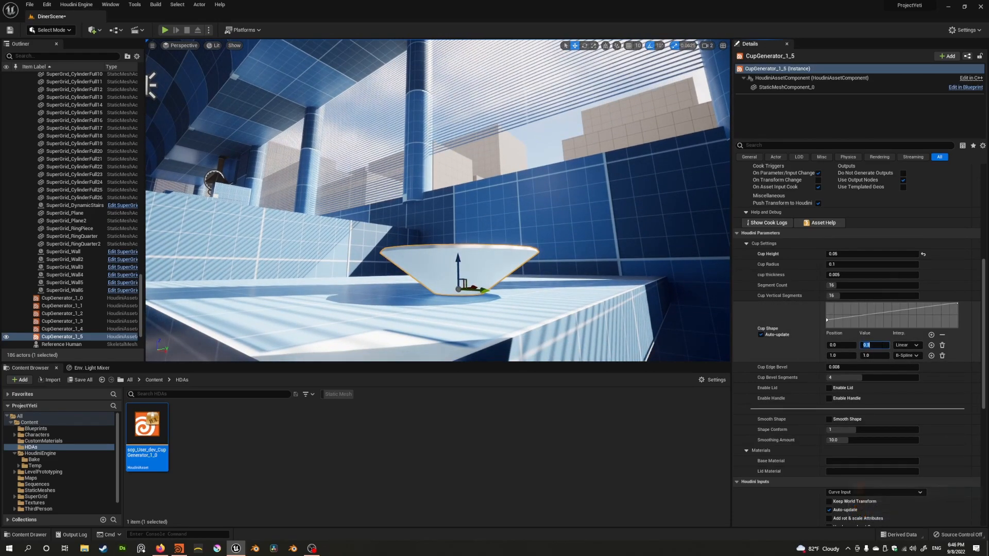
pyautogui.write('0.5')
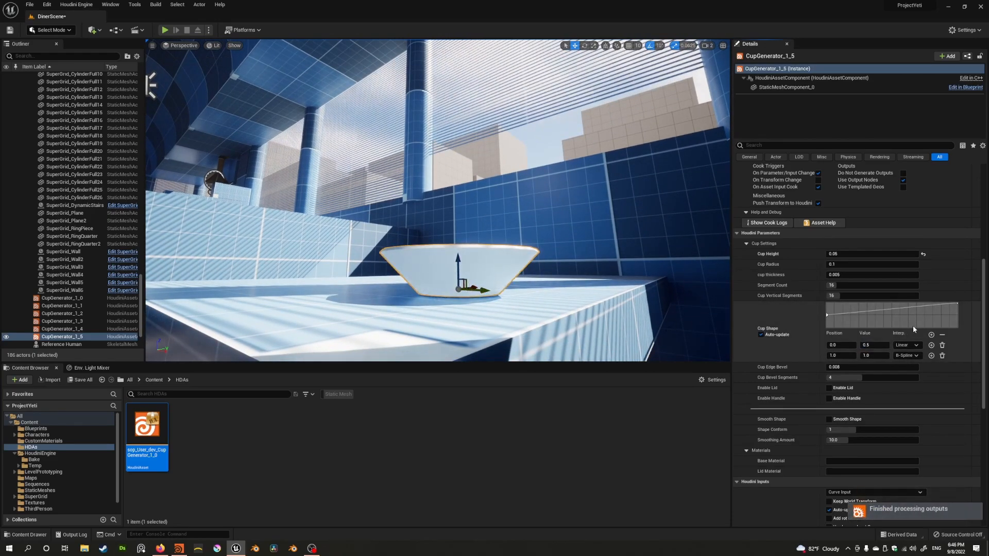
pyautogui.click(871, 311)
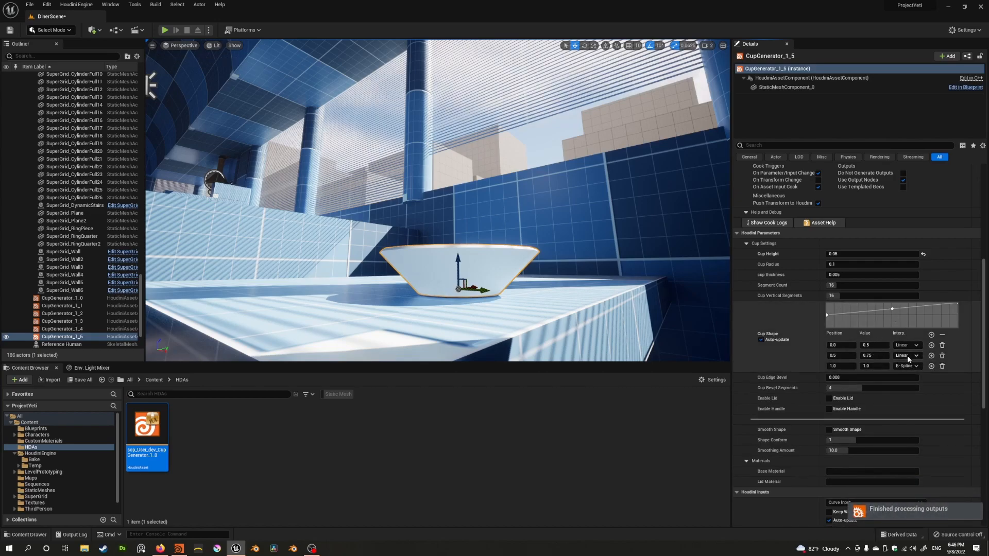
pyautogui.click(906, 355)
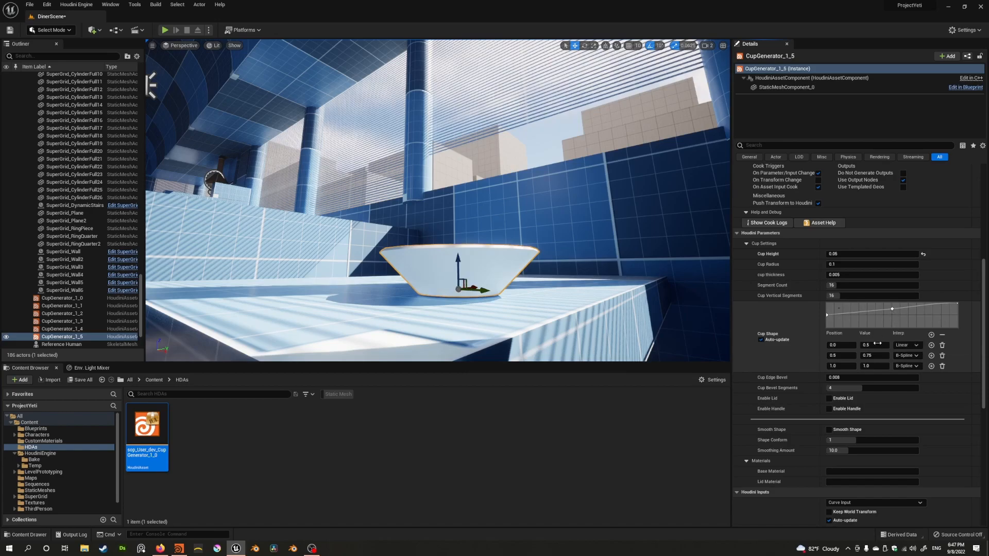
# Switch the first two shape points to Catmull-Rom interpolation with the middle point at position 0.3
pyautogui.click(840, 355)
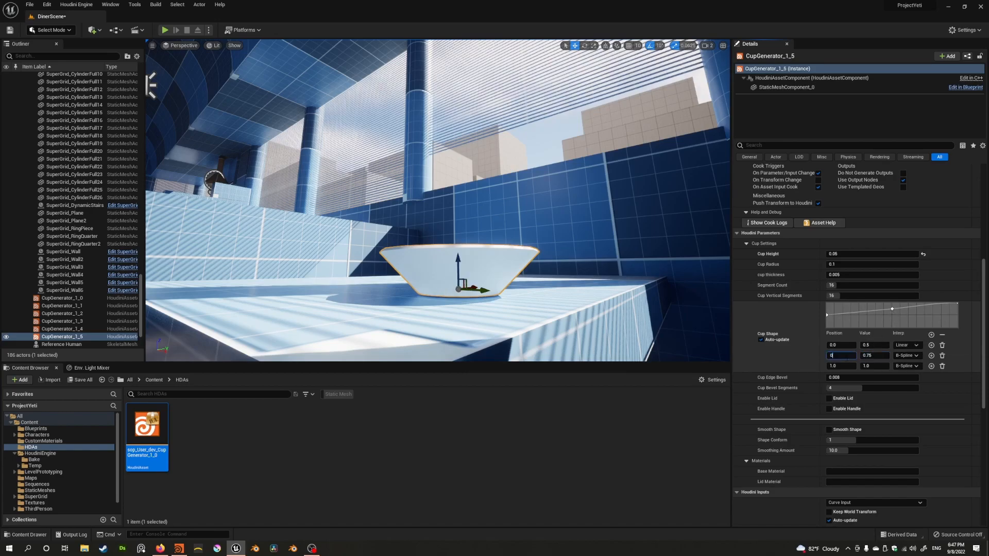
pyautogui.write('0.9')
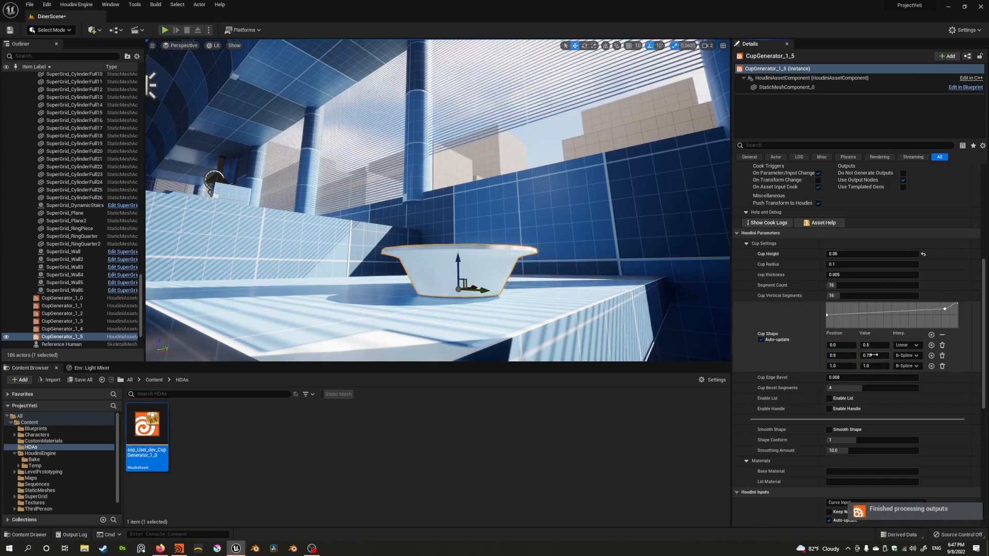
pyautogui.click(838, 356)
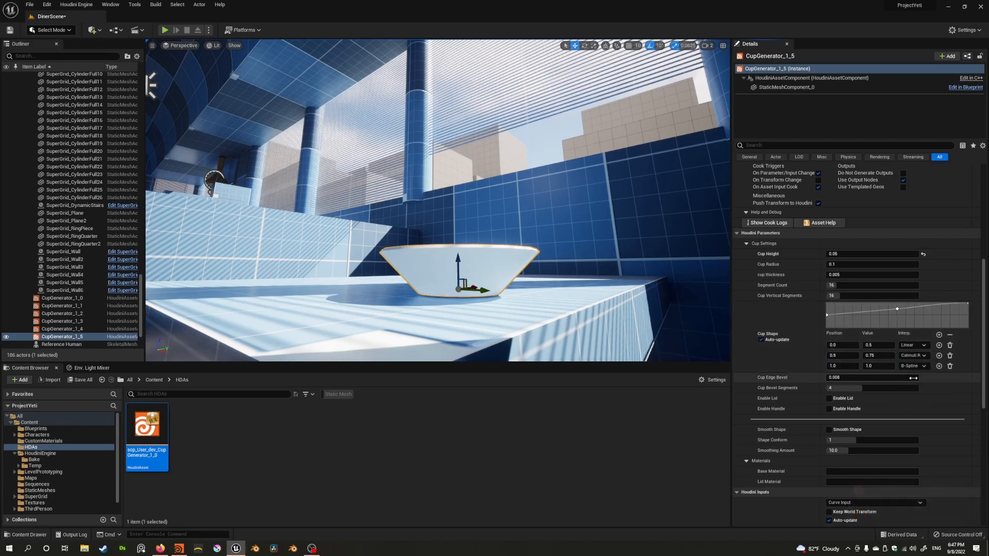
pyautogui.click(909, 345)
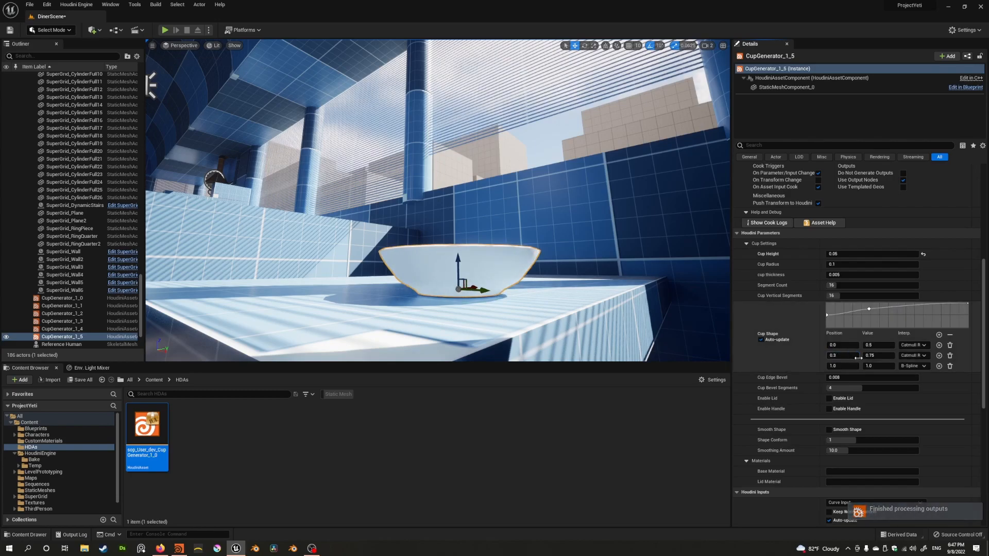
pyautogui.moveTo(938, 355)
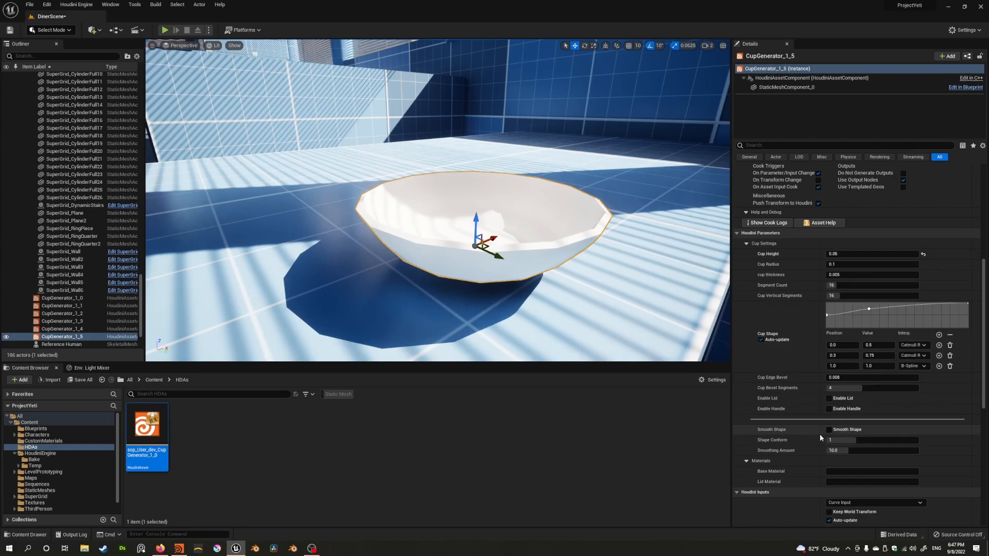
# Enable Smooth Shape and raise Segment Count to 32 for a rounded bowl surface
pyautogui.click(828, 429)
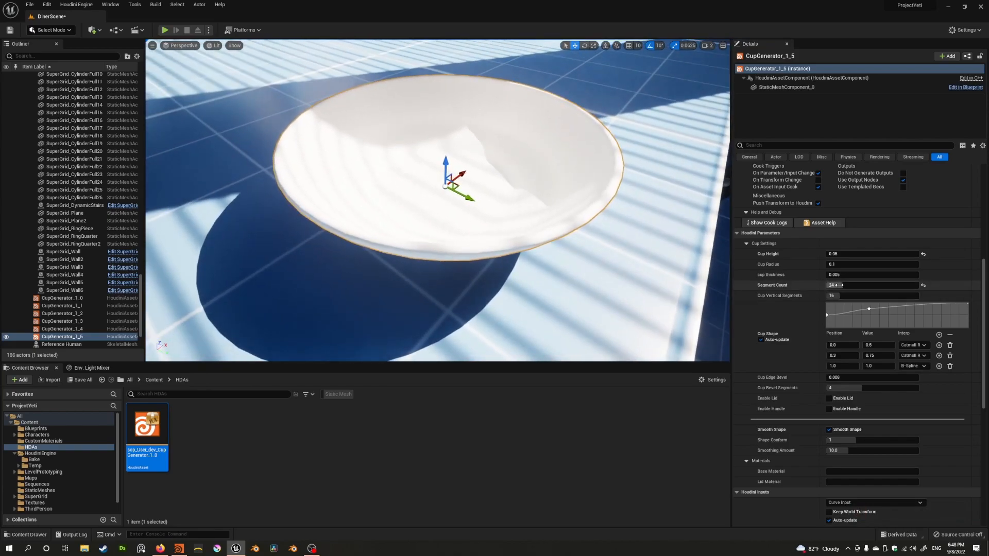
pyautogui.moveTo(832, 286); pyautogui.dragTo(844, 285)
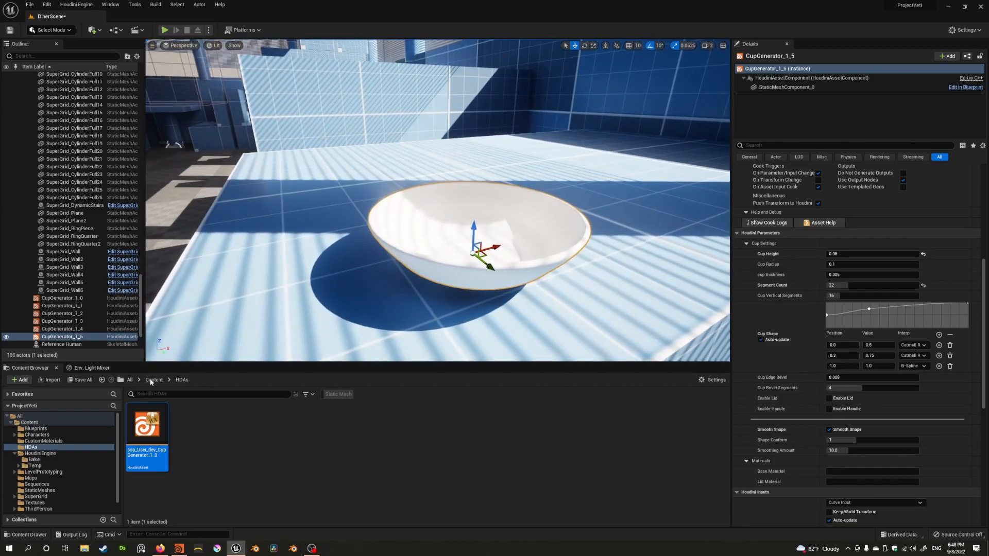
# In CustomMaterials duplicate M_largePot as M_Bowl, assign it to the bowl and open it for editing
pyautogui.click(43, 440)
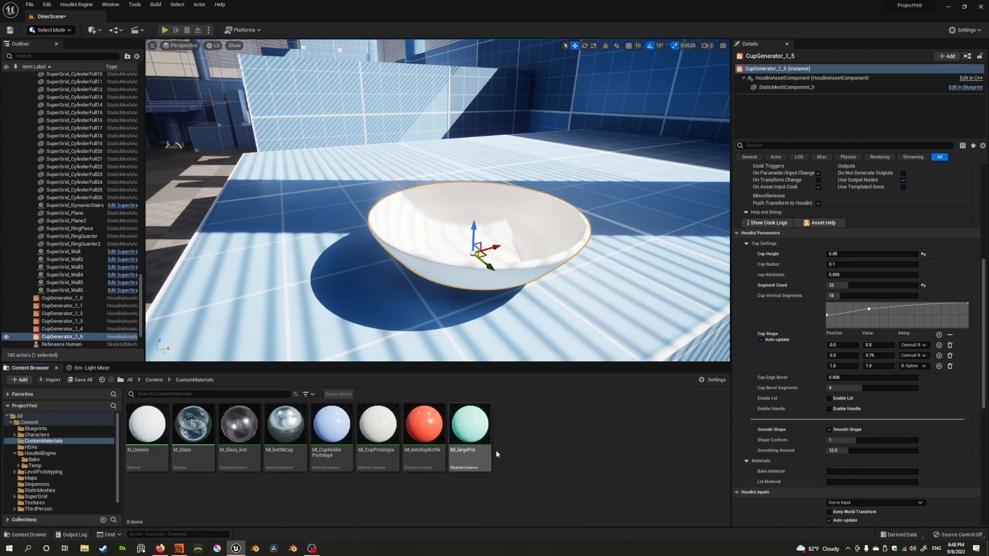
pyautogui.click(516, 423)
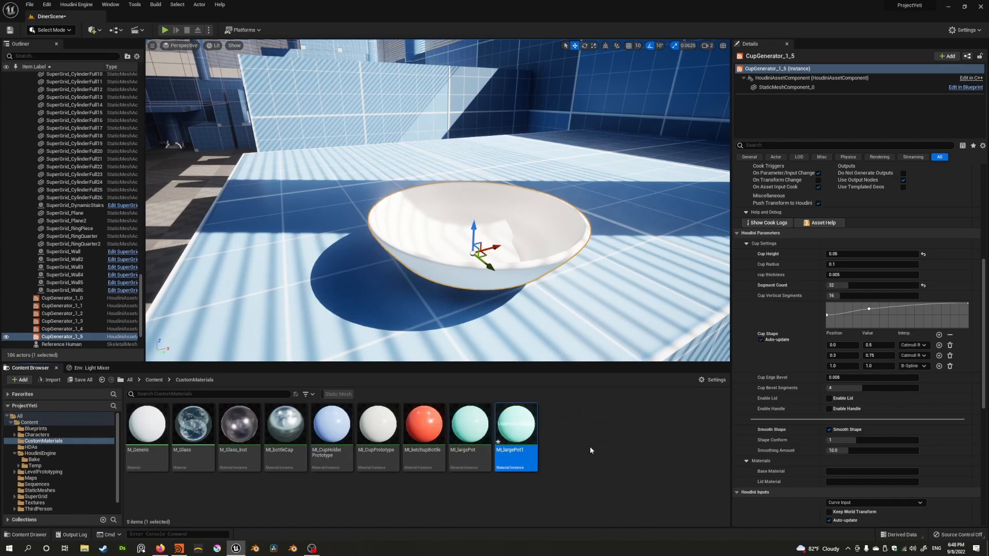
pyautogui.doubleClick(516, 450)
pyautogui.write('MI_Bowl')
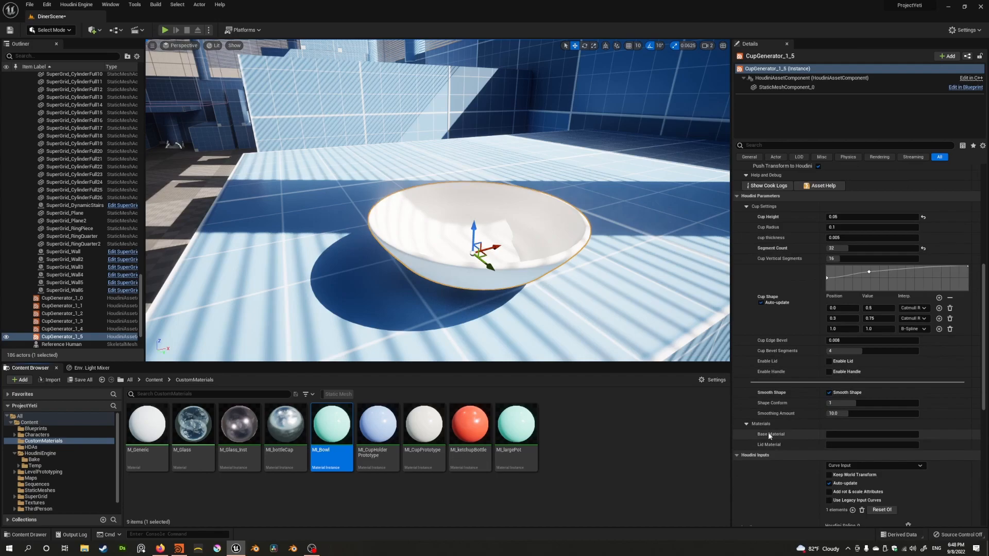
pyautogui.moveTo(768, 445)
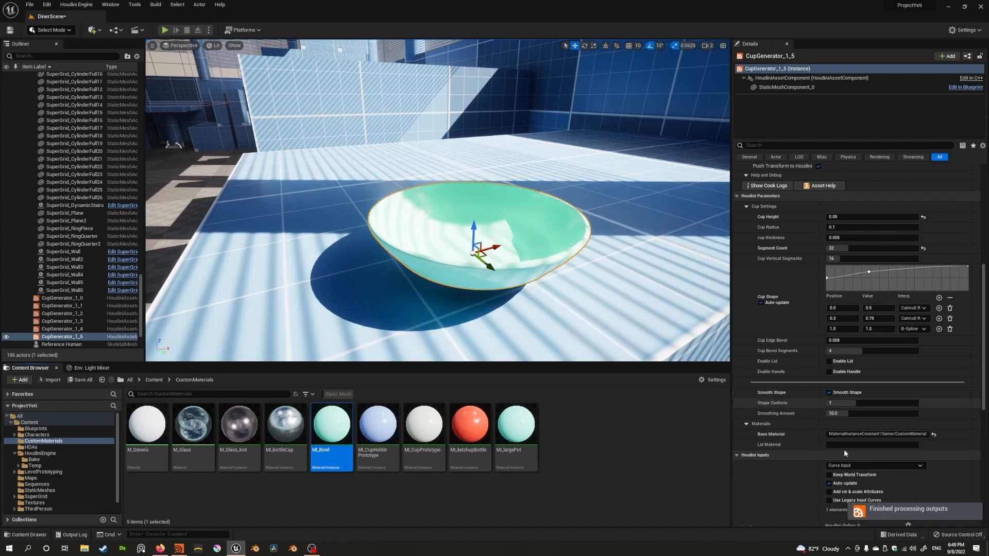
pyautogui.doubleClick(330, 423)
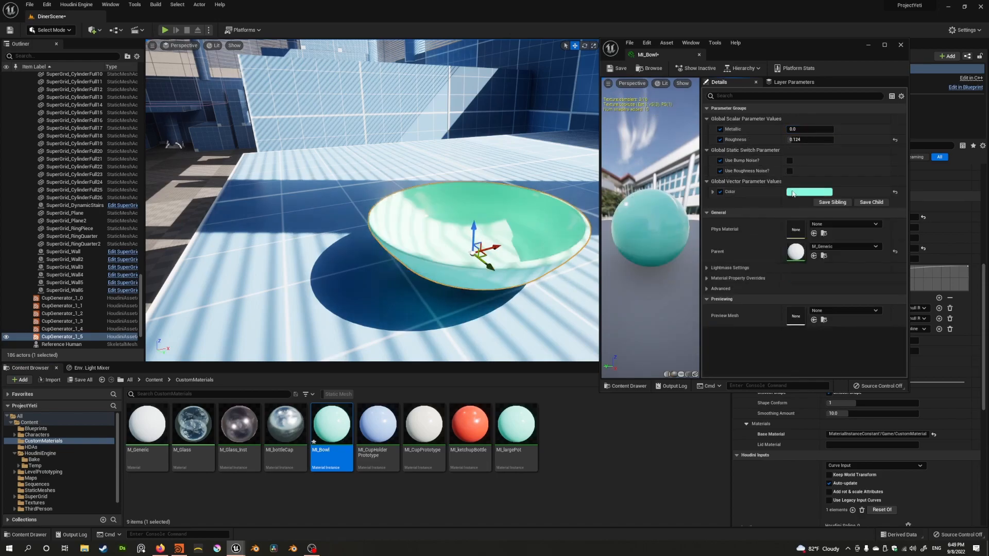
pyautogui.moveTo(789, 170)
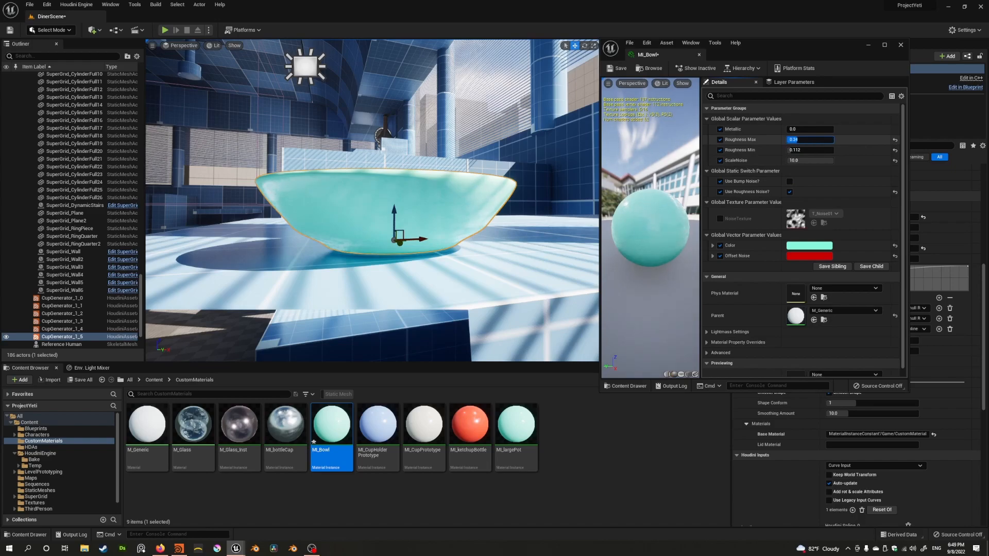
# With roughness noise on, set Roughness Max to 0.312 and ScaleNoise to 20.0
pyautogui.write('0.312')
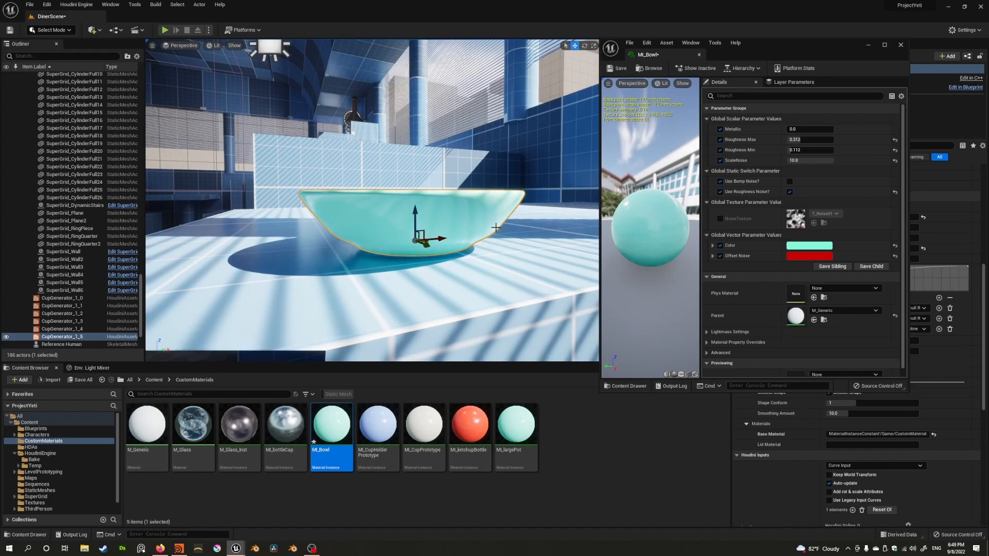
pyautogui.click(810, 161)
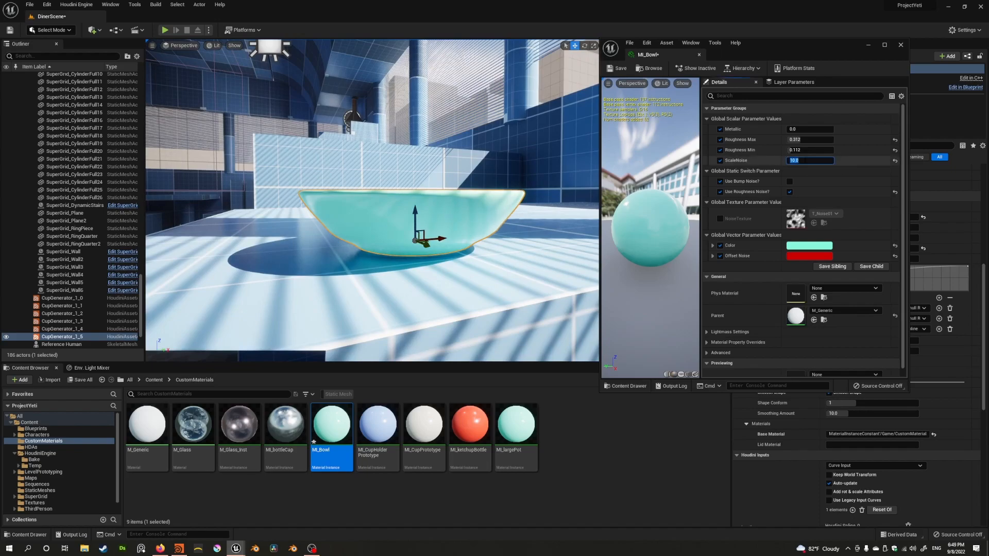
pyautogui.write('20.0')
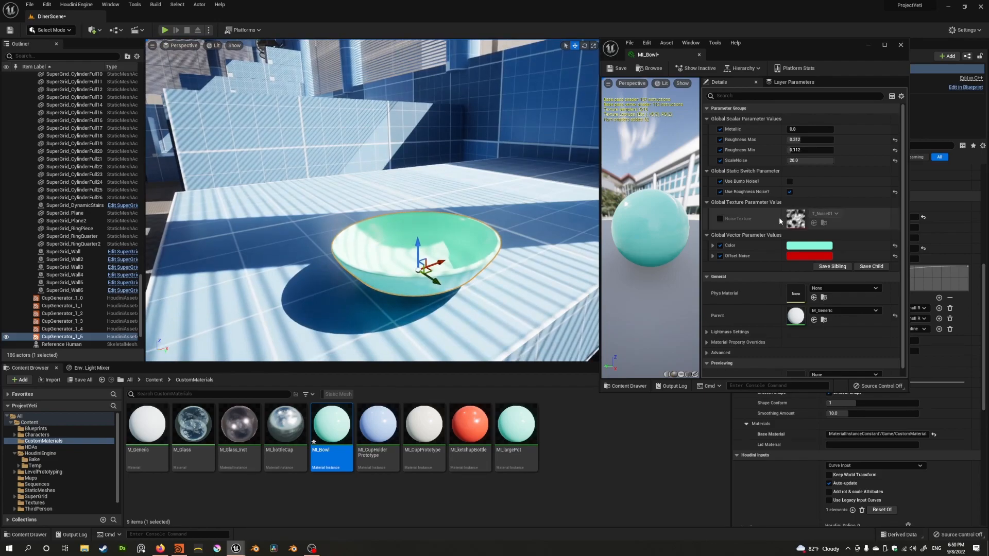
# Change the M_Bowl colour to orange-red, then bring up Houdini's node list with Tab
pyautogui.click(809, 245)
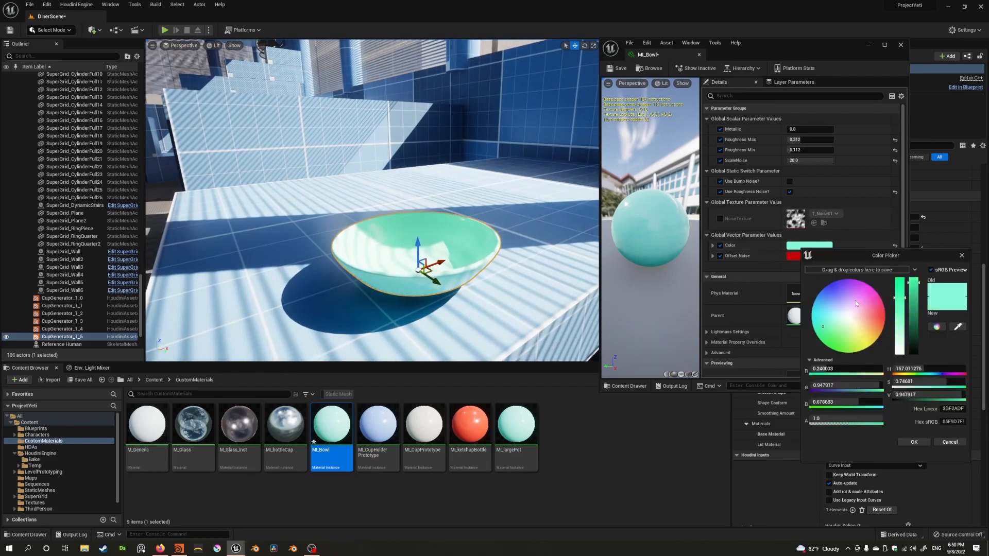
pyautogui.click(862, 295)
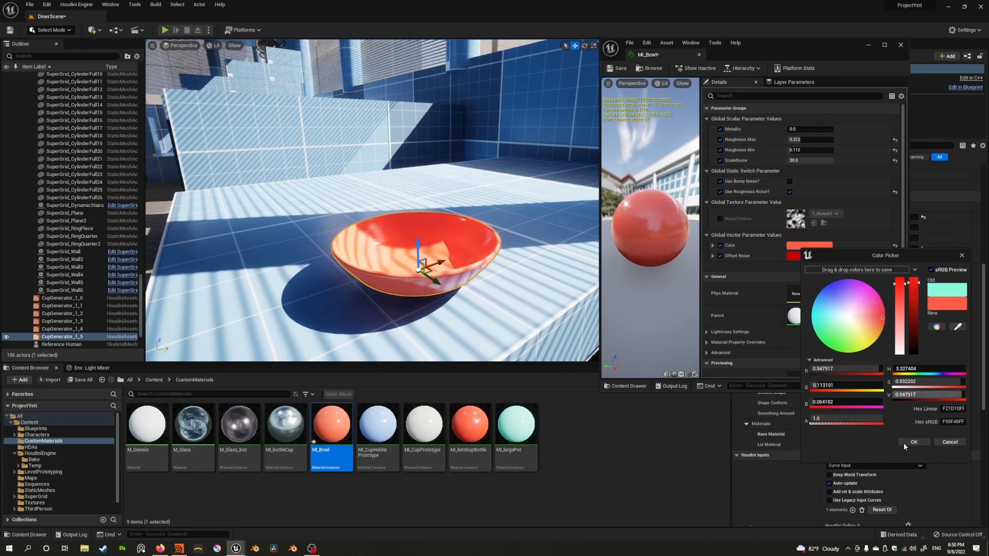
pyautogui.click(912, 441)
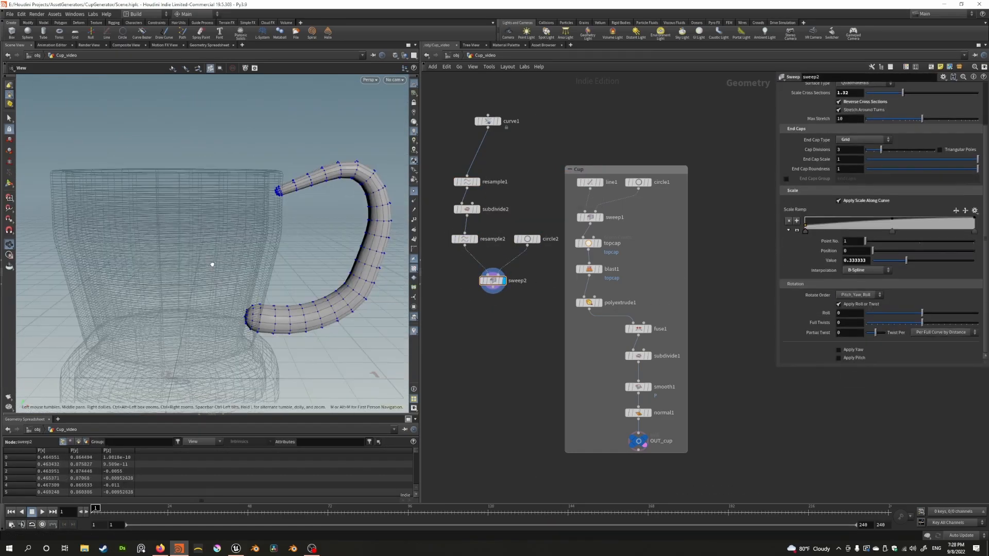
pyautogui.press('tab')
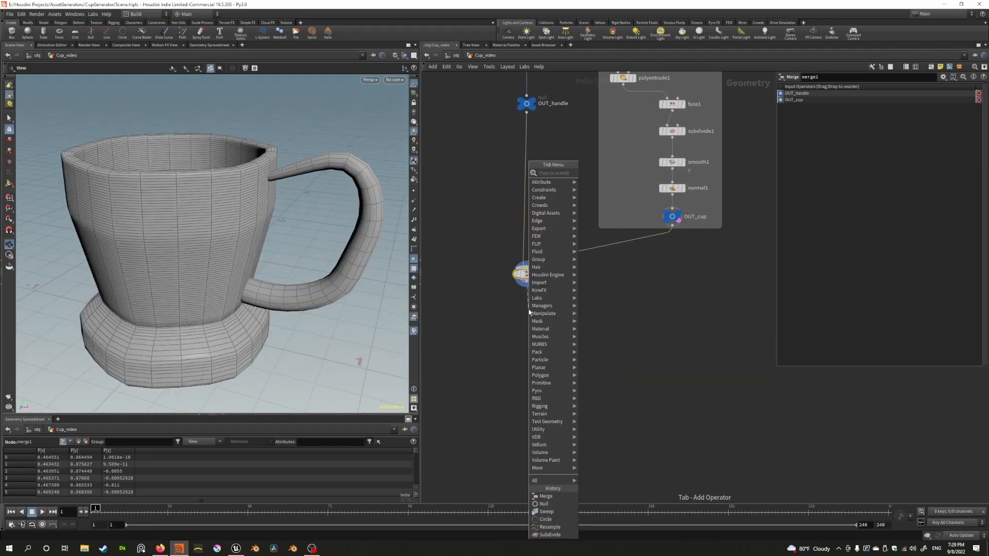